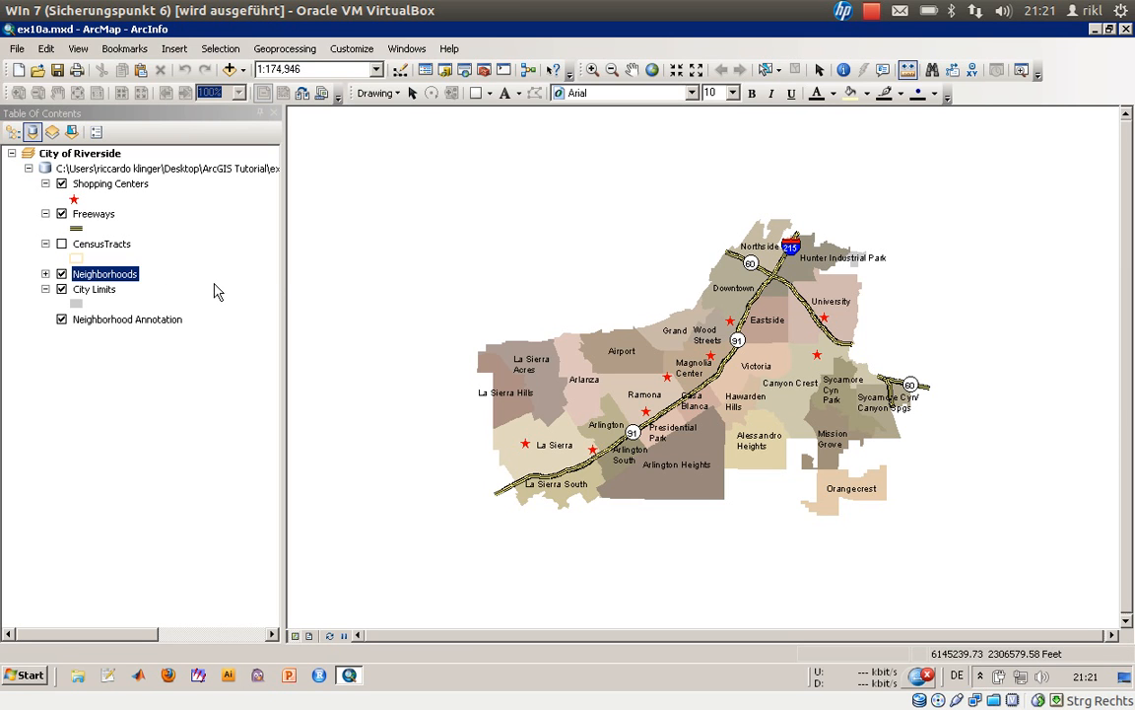
# - Toggle the Neighborhoods category list and measure a distance in miles near Ramona
pyautogui.click(45, 273)
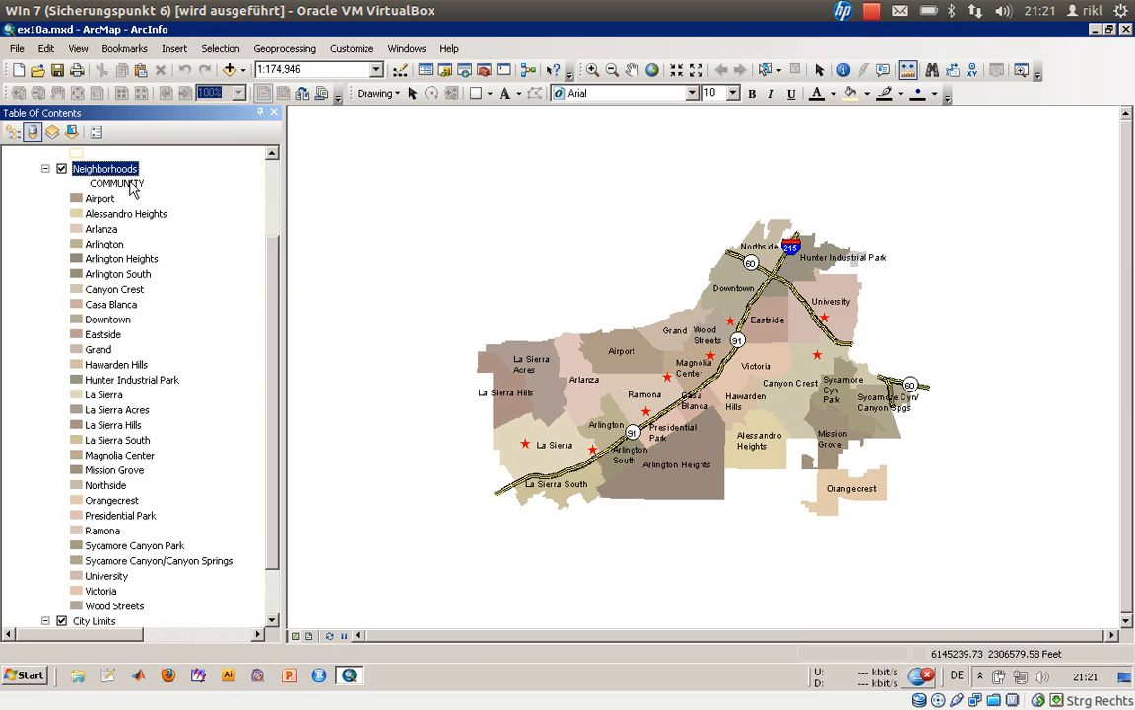
pyautogui.click(45, 169)
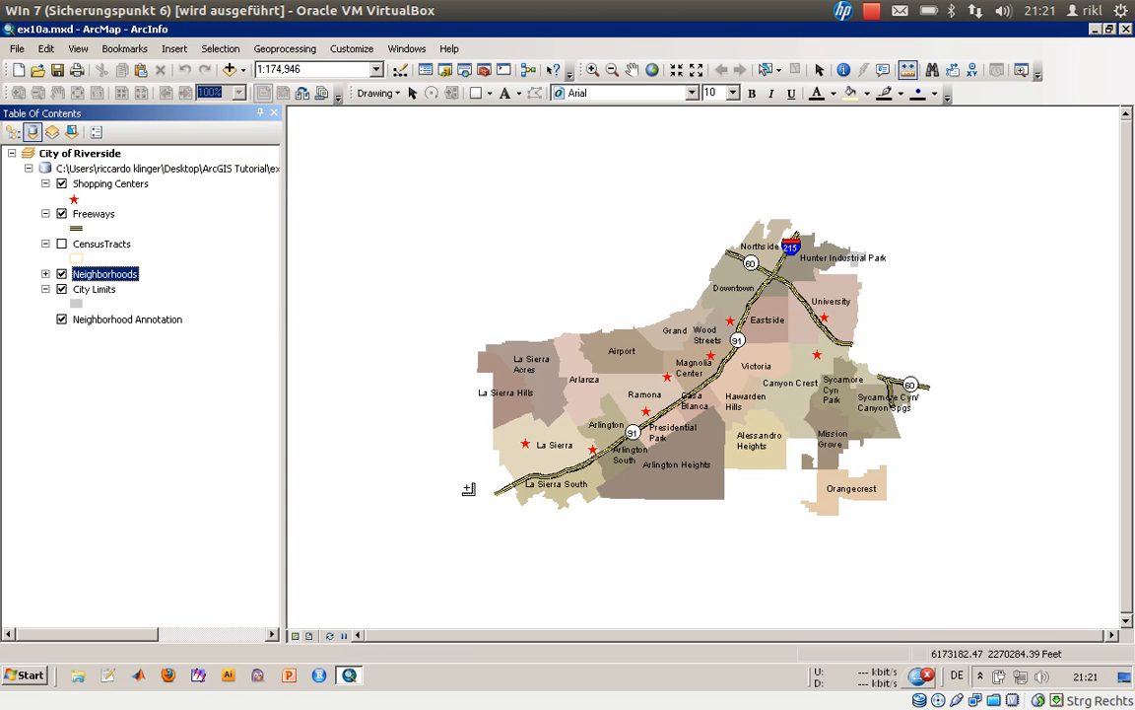
pyautogui.moveTo(720, 349)
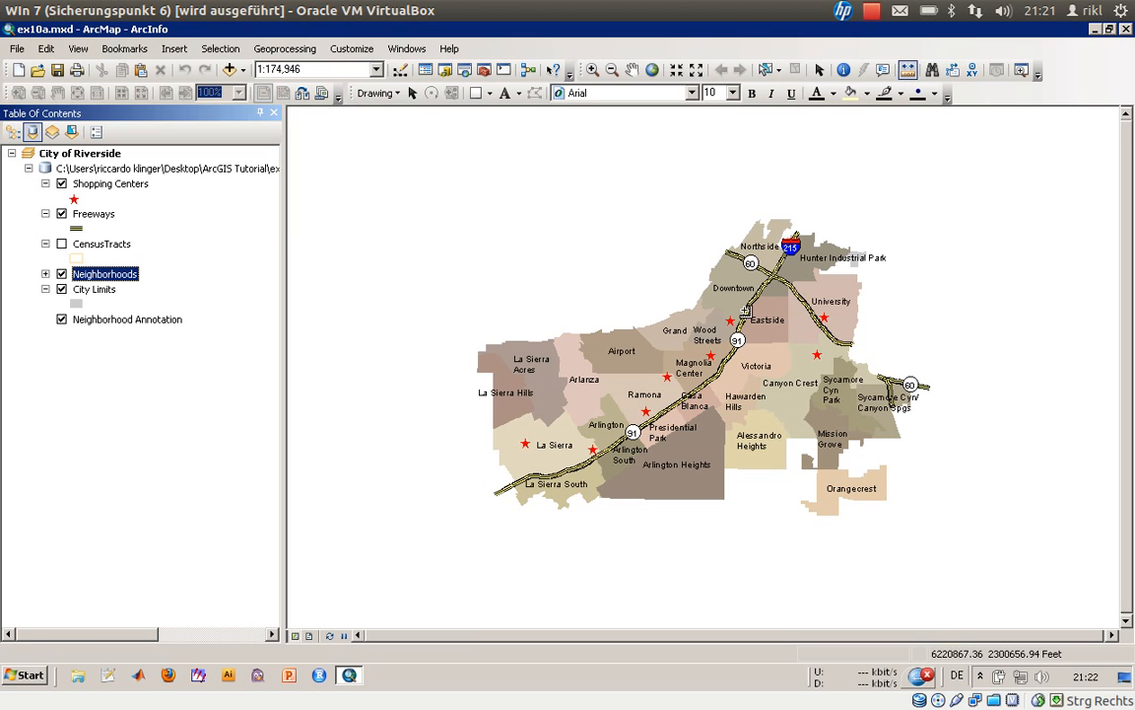
pyautogui.click(908, 69)
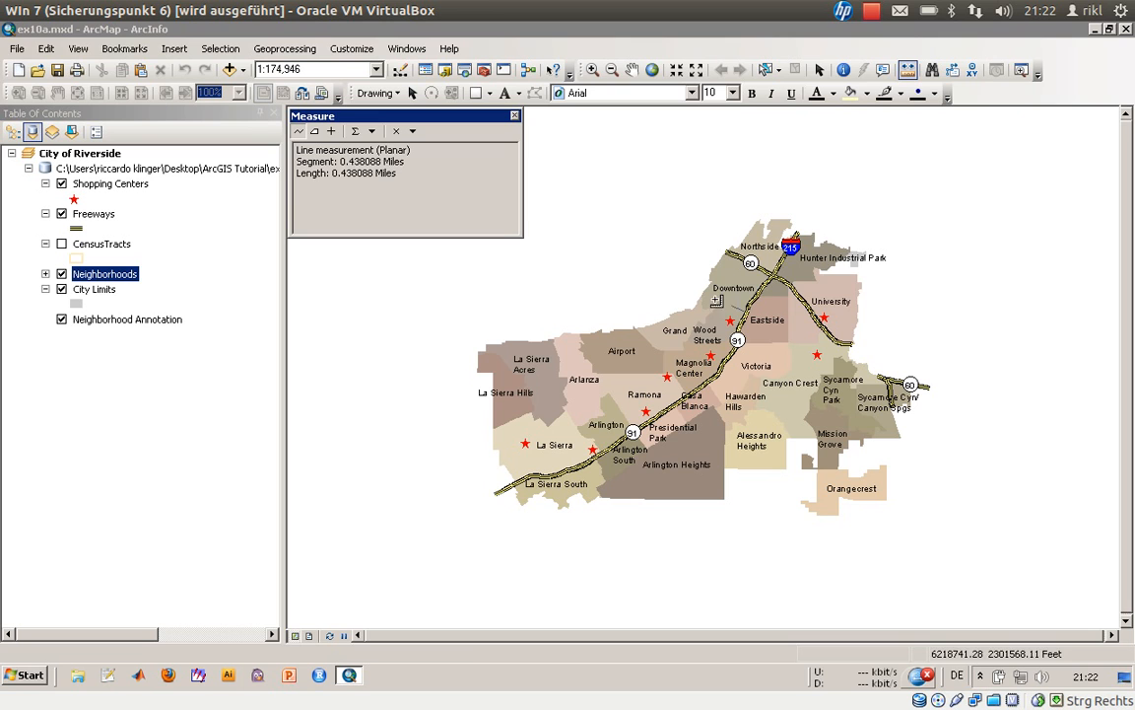
pyautogui.click(727, 308)
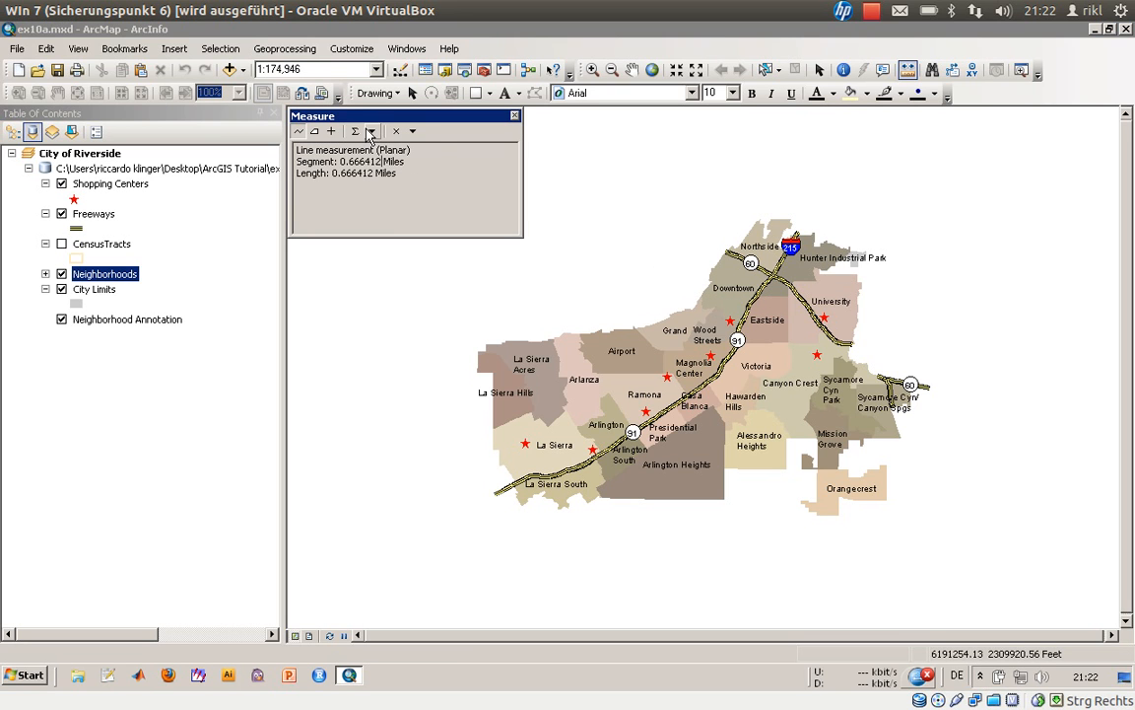
pyautogui.click(372, 131)
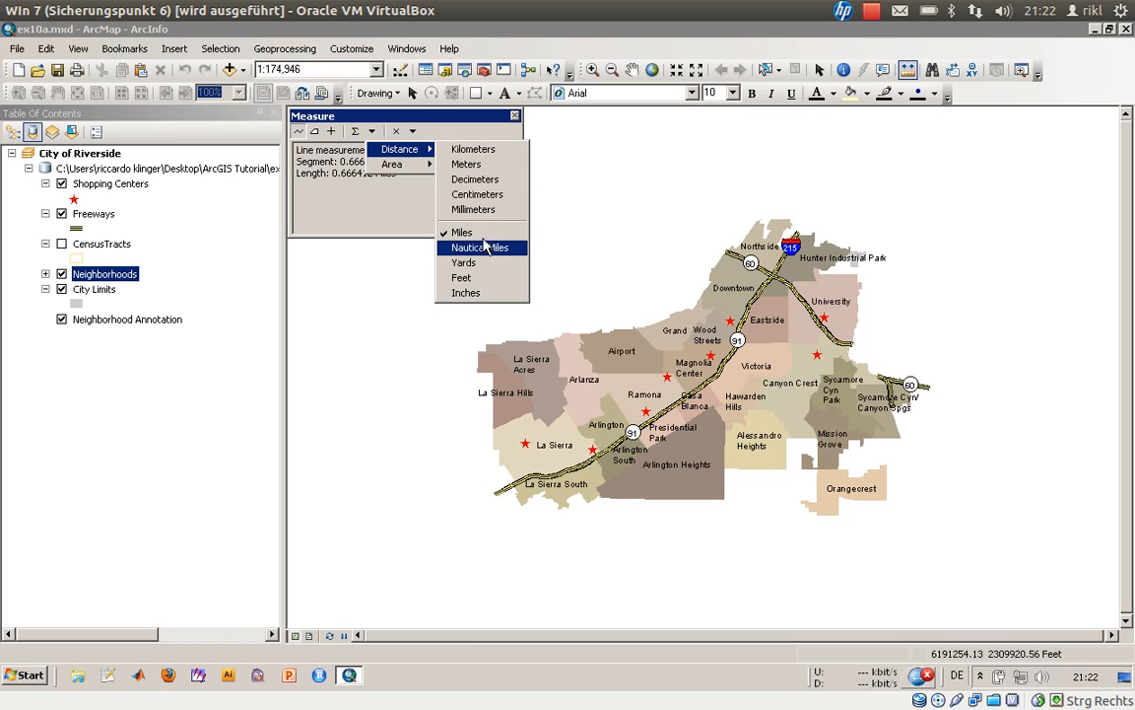
pyautogui.moveTo(461, 231)
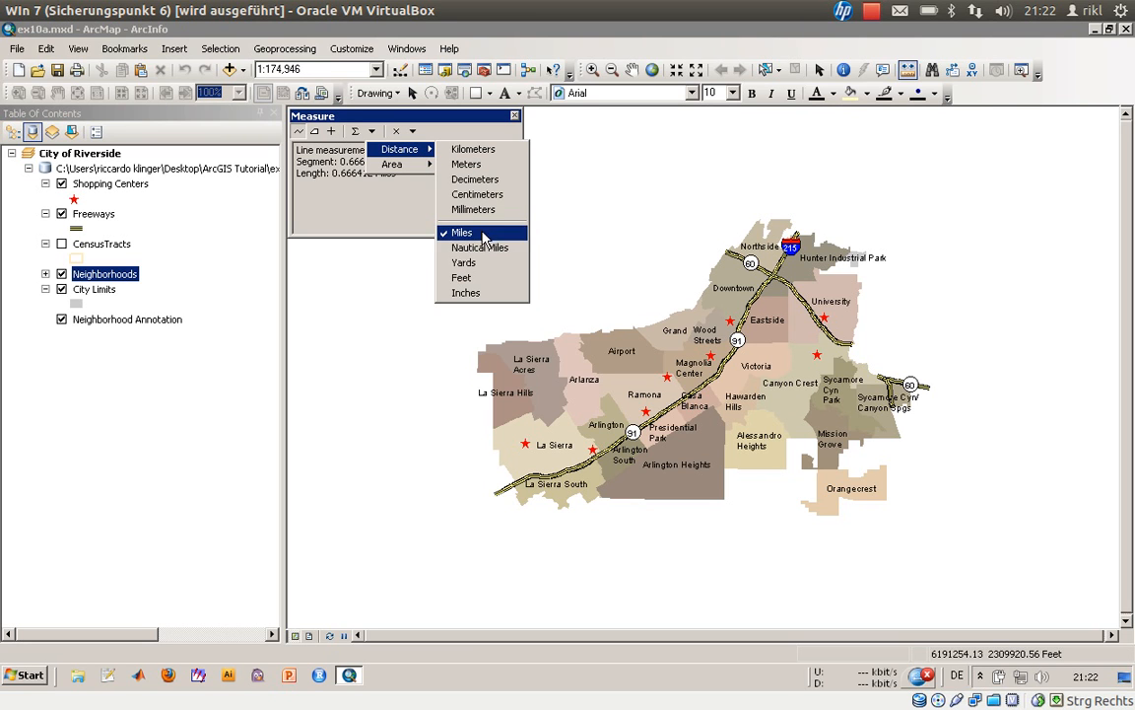
pyautogui.click(461, 233)
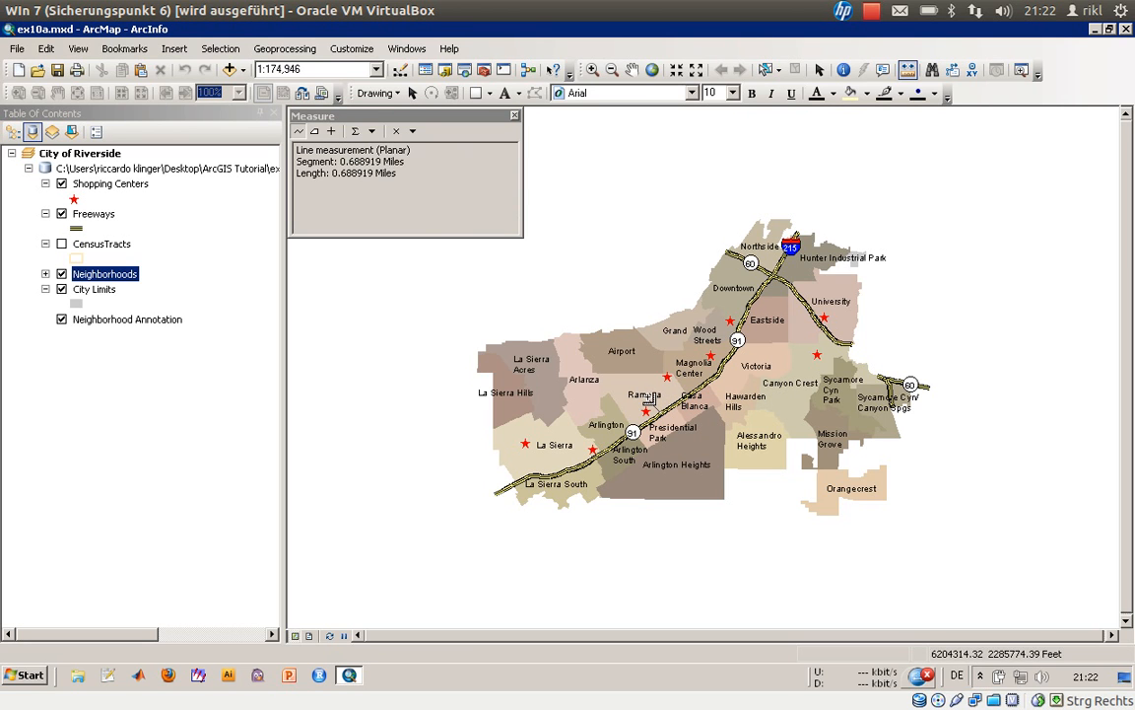
pyautogui.click(652, 400)
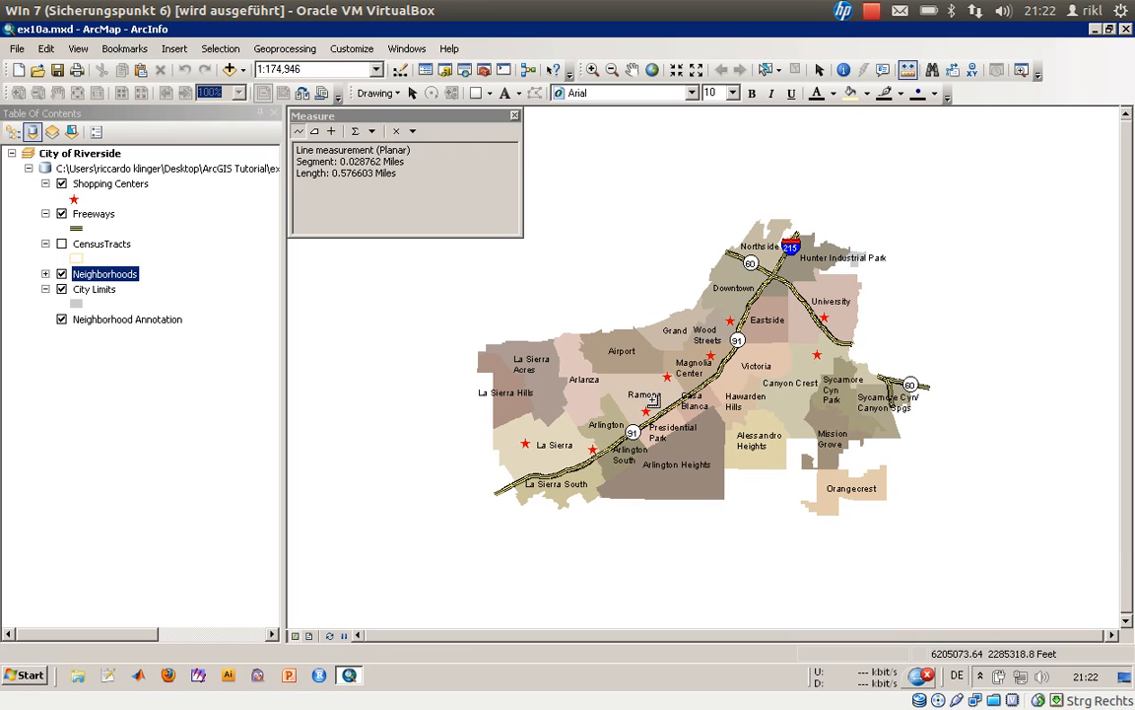
pyautogui.click(513, 115)
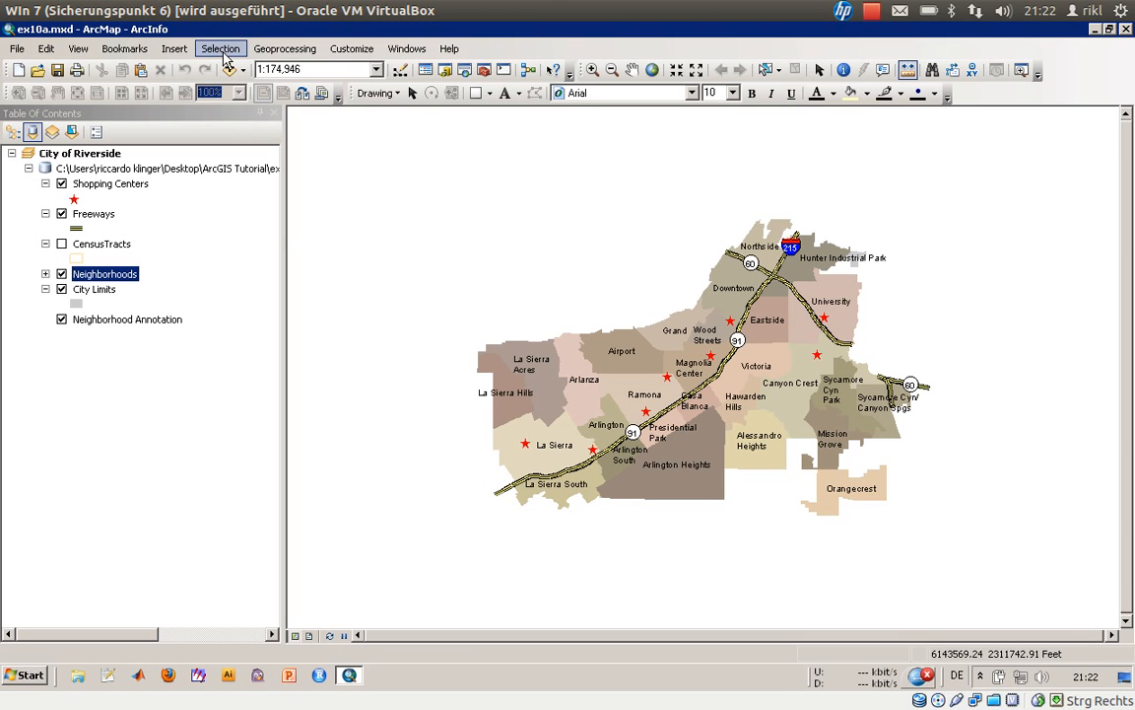
# - Browse the Selection and Geoprocessing menus, ending at the Interactive Selection Method choices
pyautogui.click(221, 48)
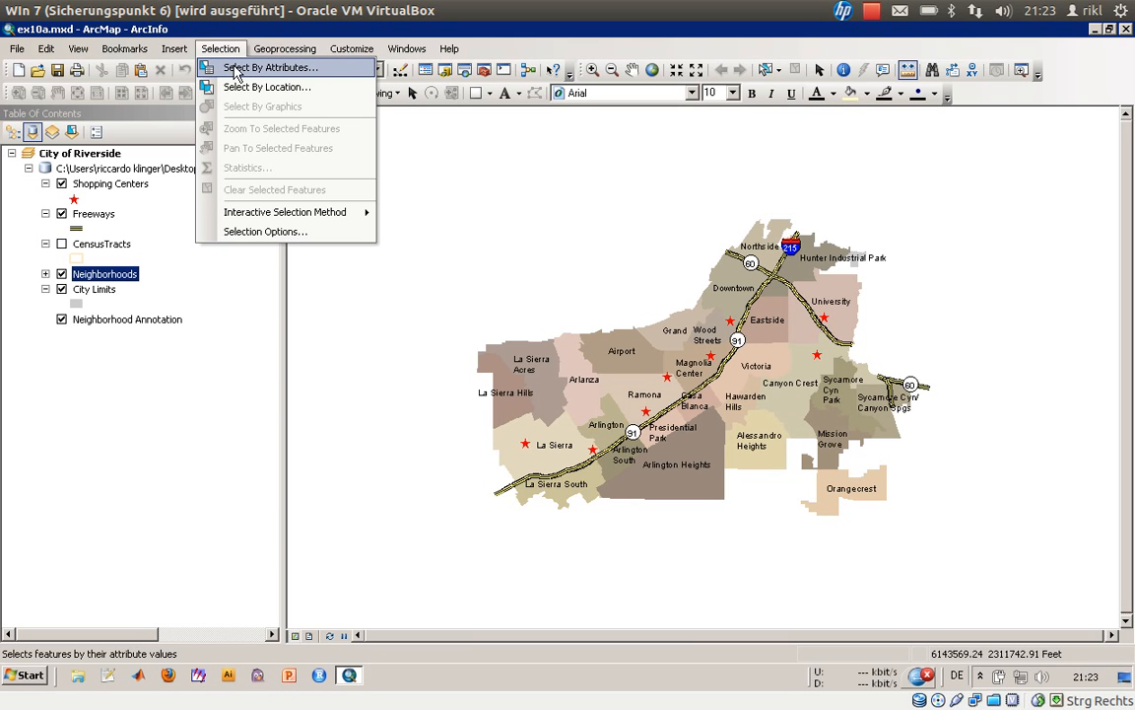
pyautogui.click(285, 49)
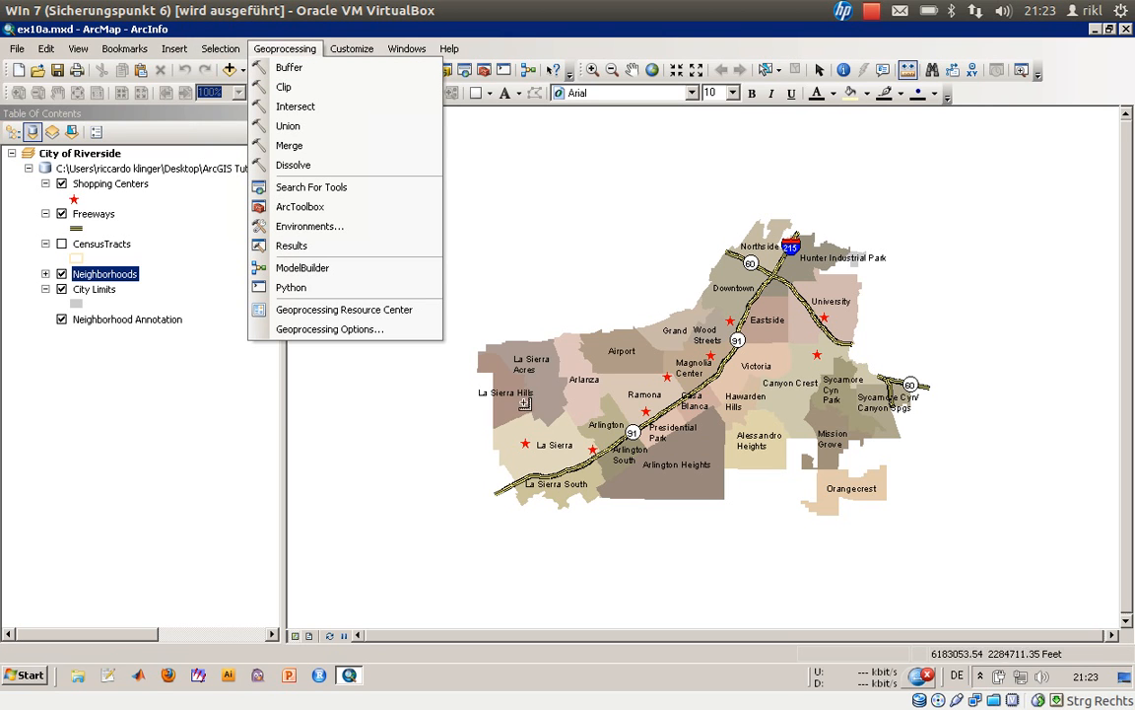
pyautogui.moveTo(685, 379)
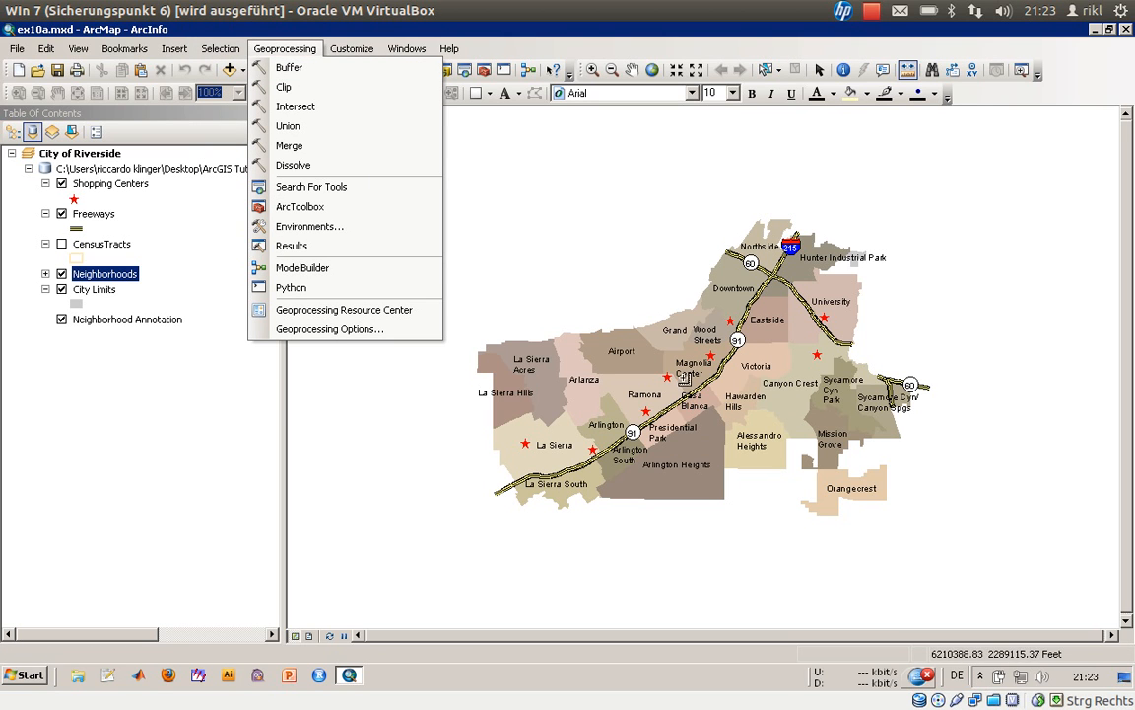
pyautogui.click(174, 48)
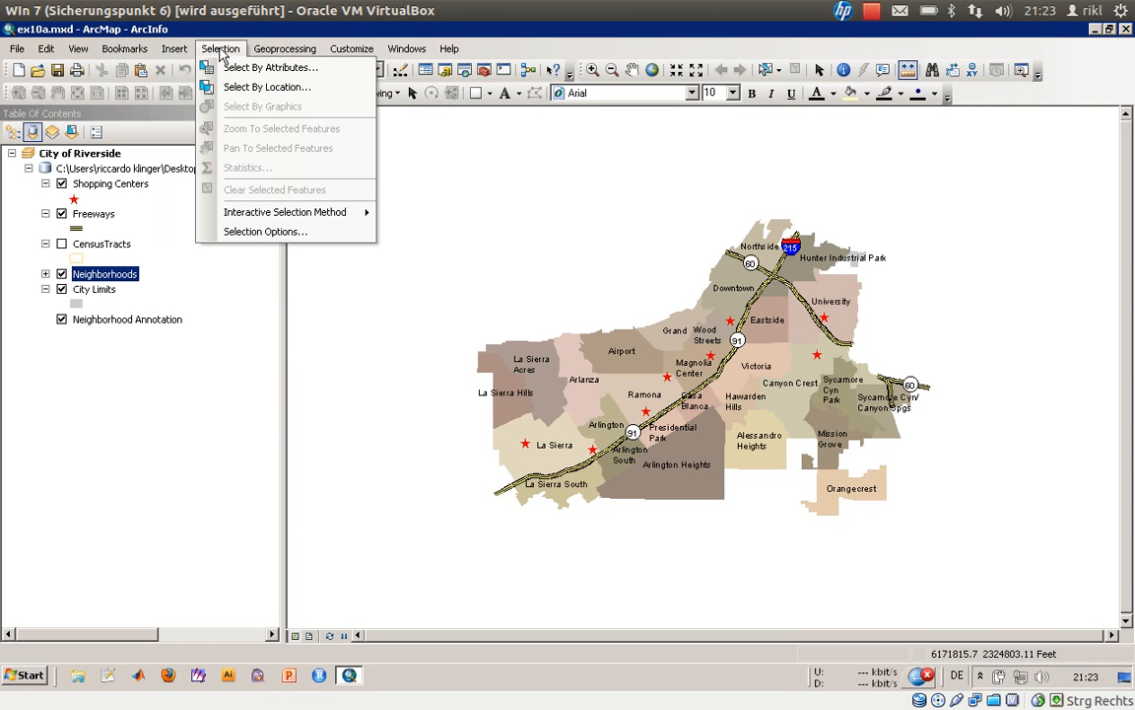
pyautogui.click(267, 87)
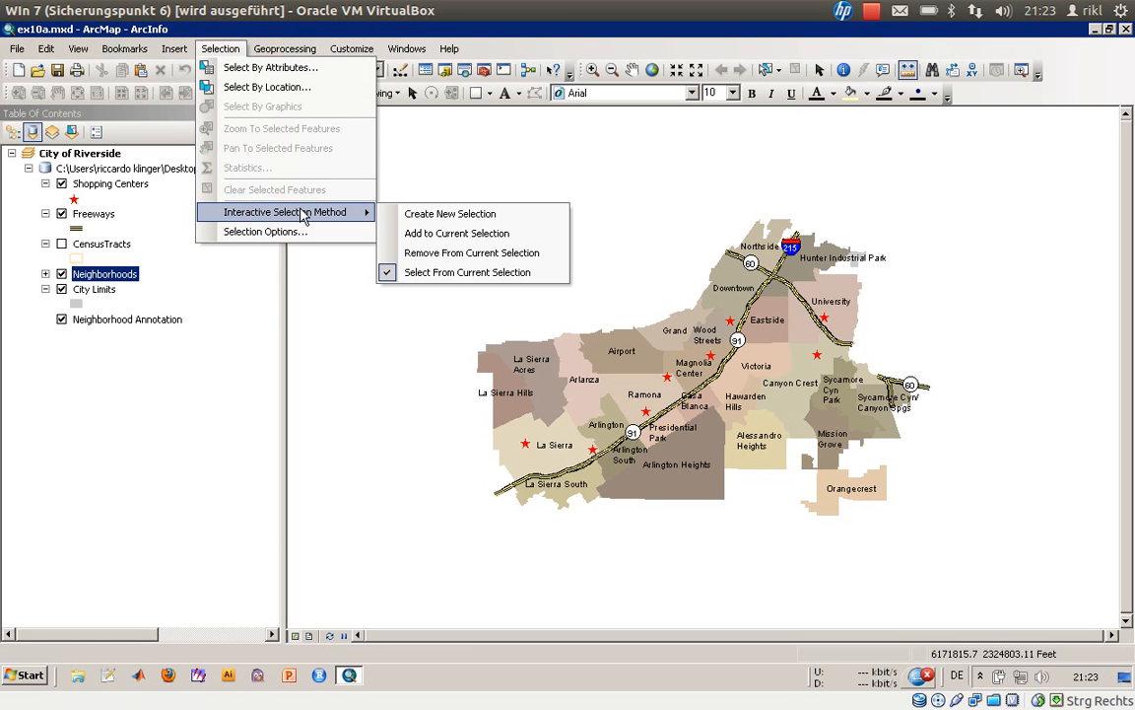
pyautogui.moveTo(364, 218)
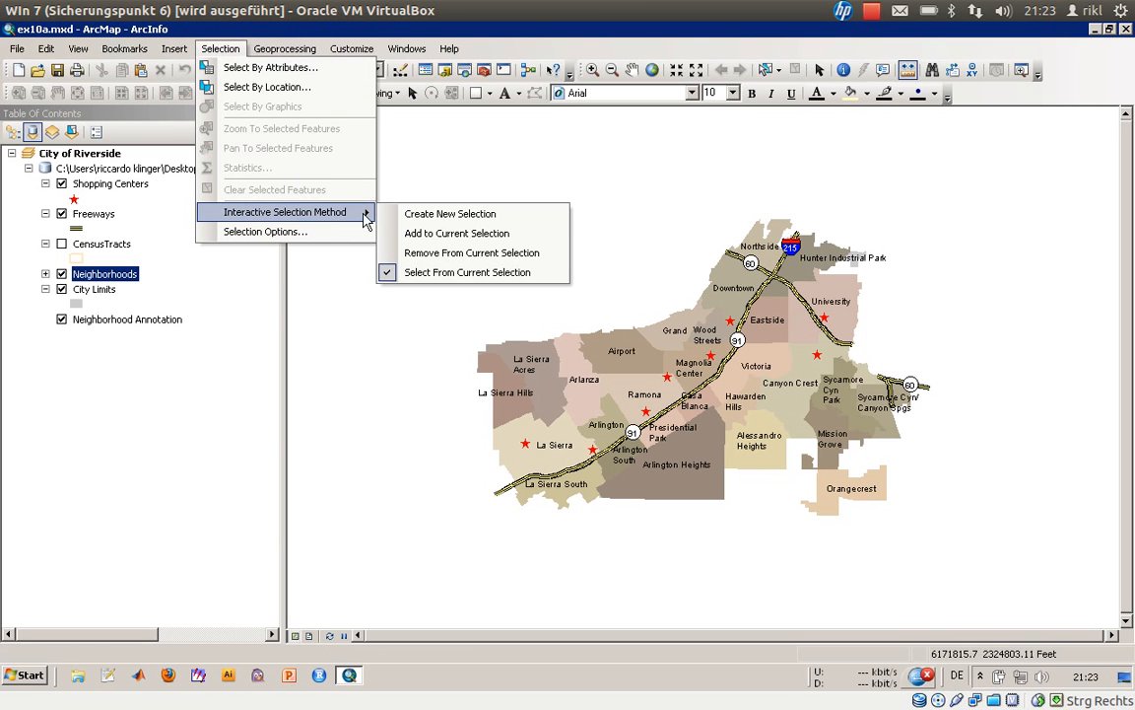
pyautogui.moveTo(451, 214)
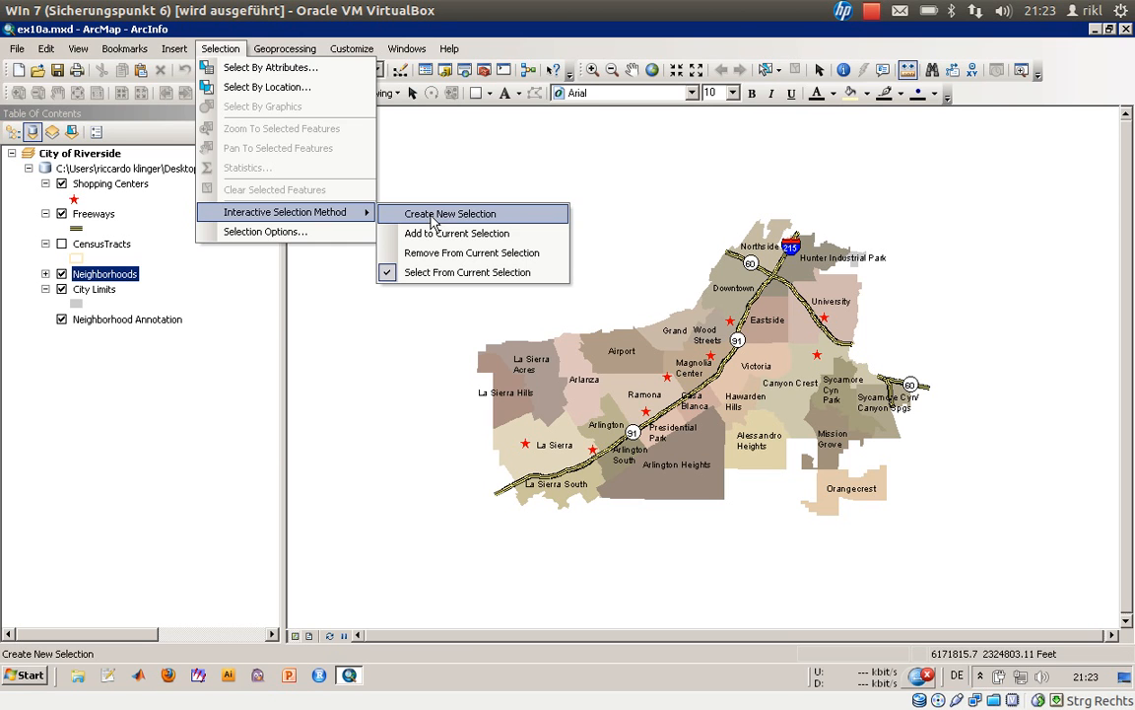
pyautogui.moveTo(271, 67)
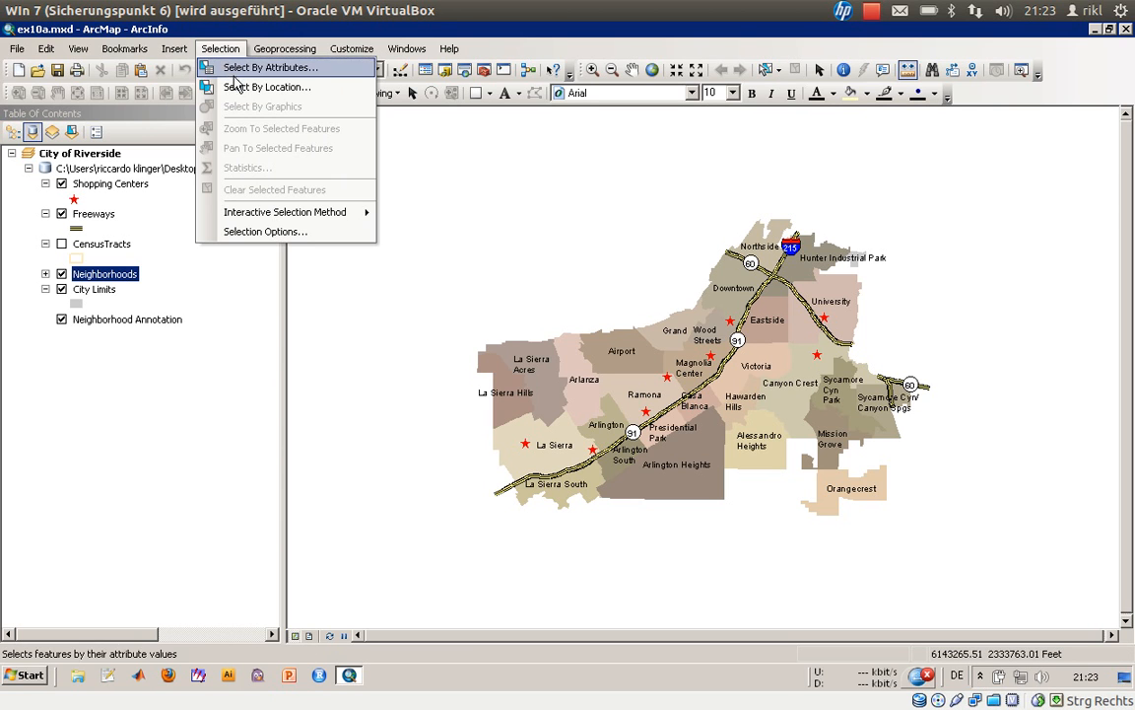
# - In Select By Location, set the selection method to create a new selection
pyautogui.click(265, 86)
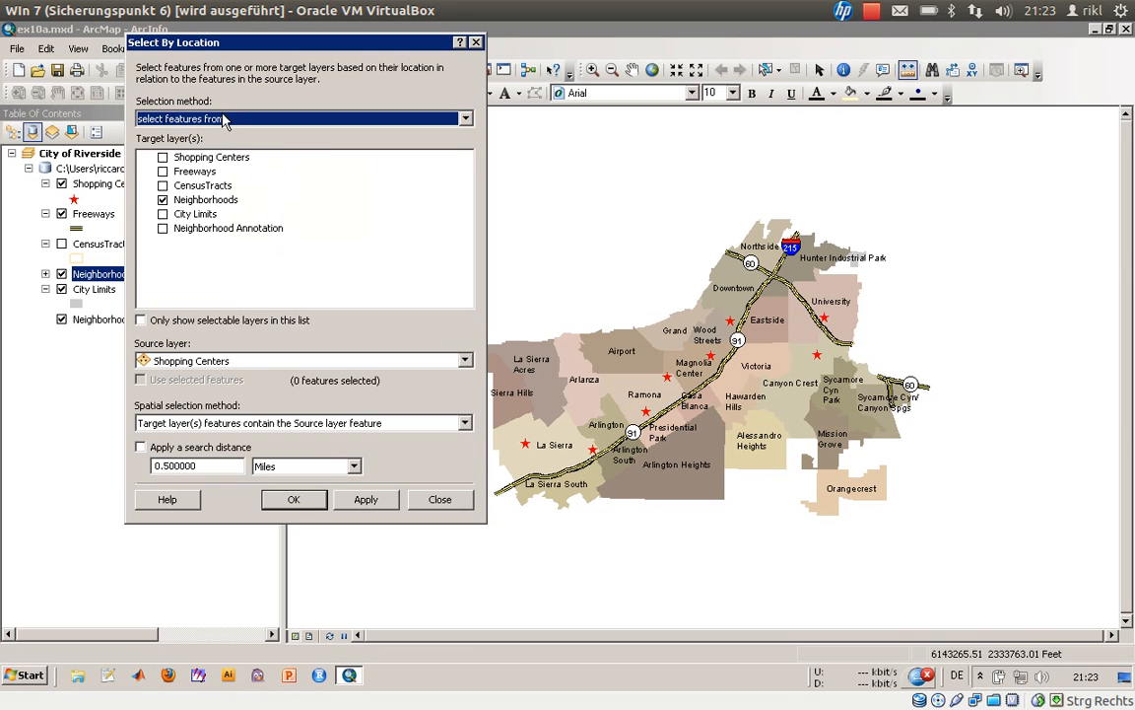
pyautogui.click(464, 119)
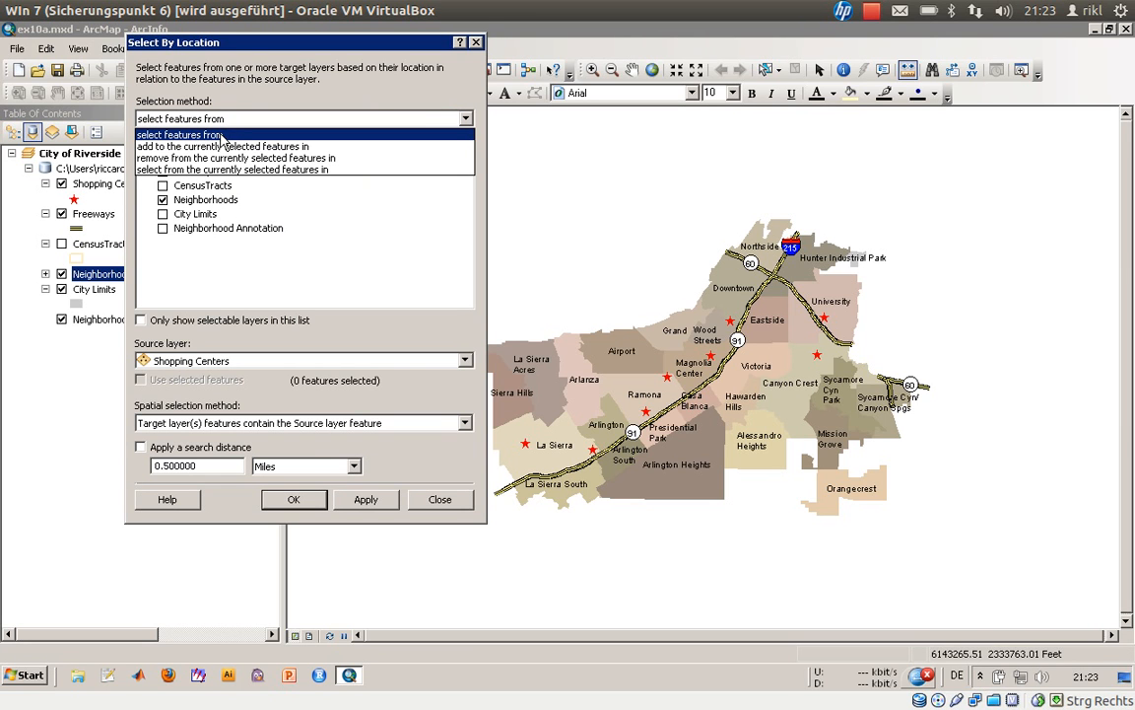
pyautogui.click(177, 134)
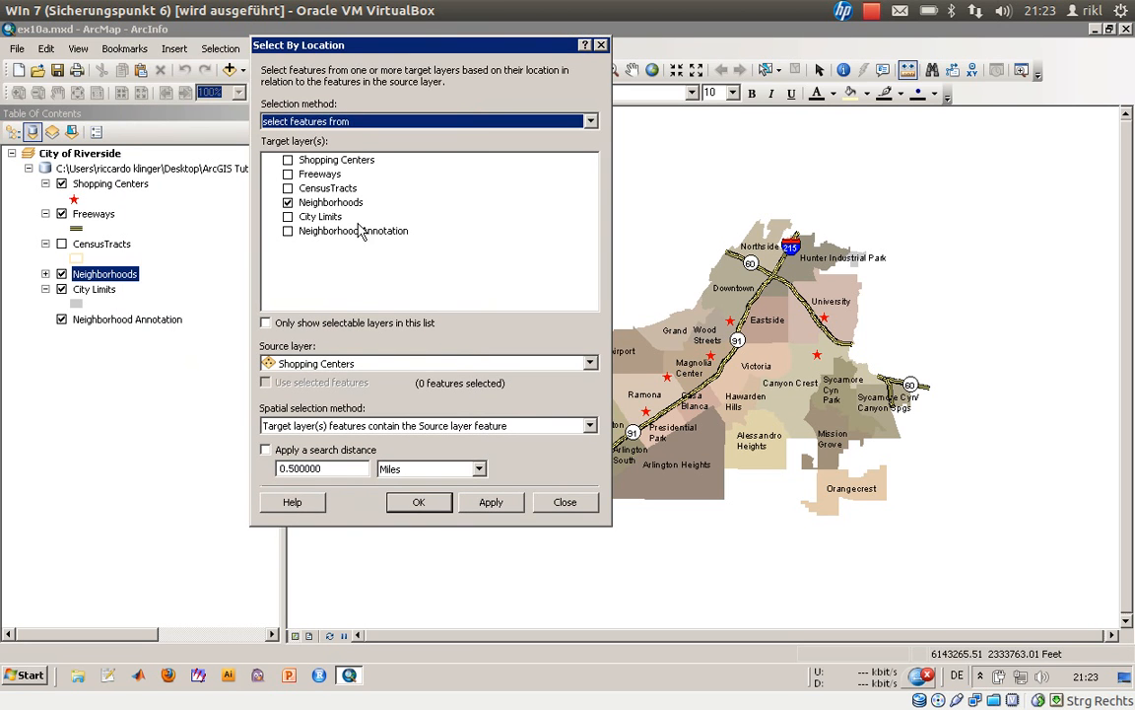
pyautogui.moveTo(353, 216)
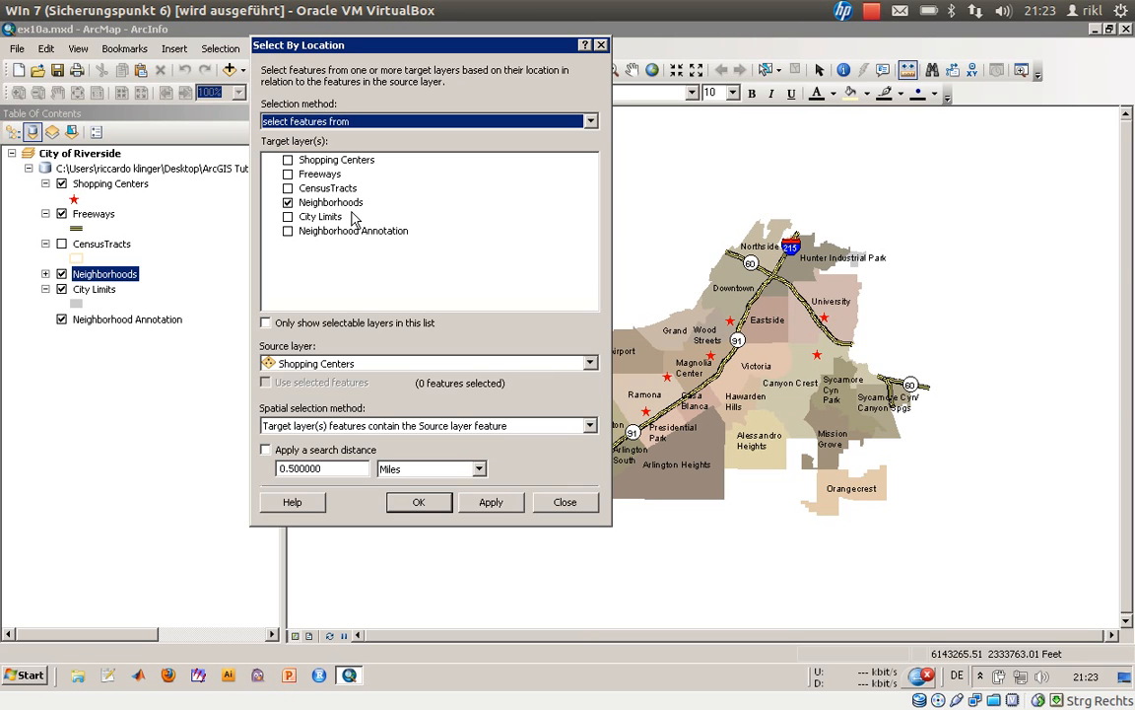
pyautogui.moveTo(330, 382)
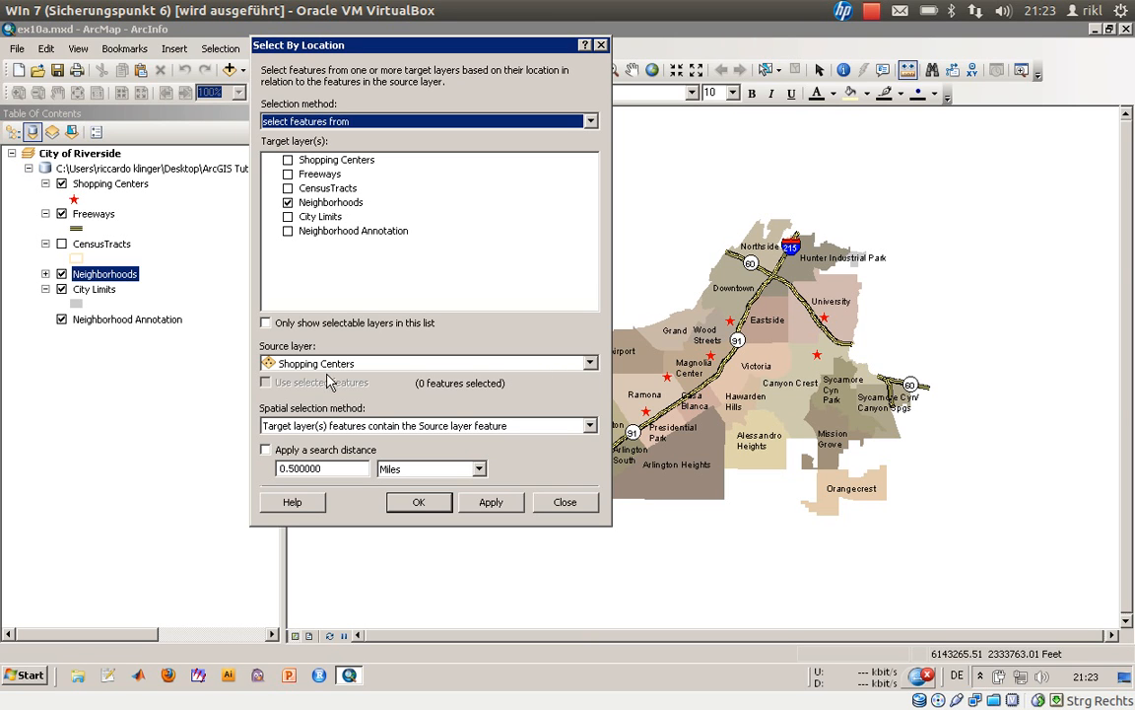
pyautogui.moveTo(345, 438)
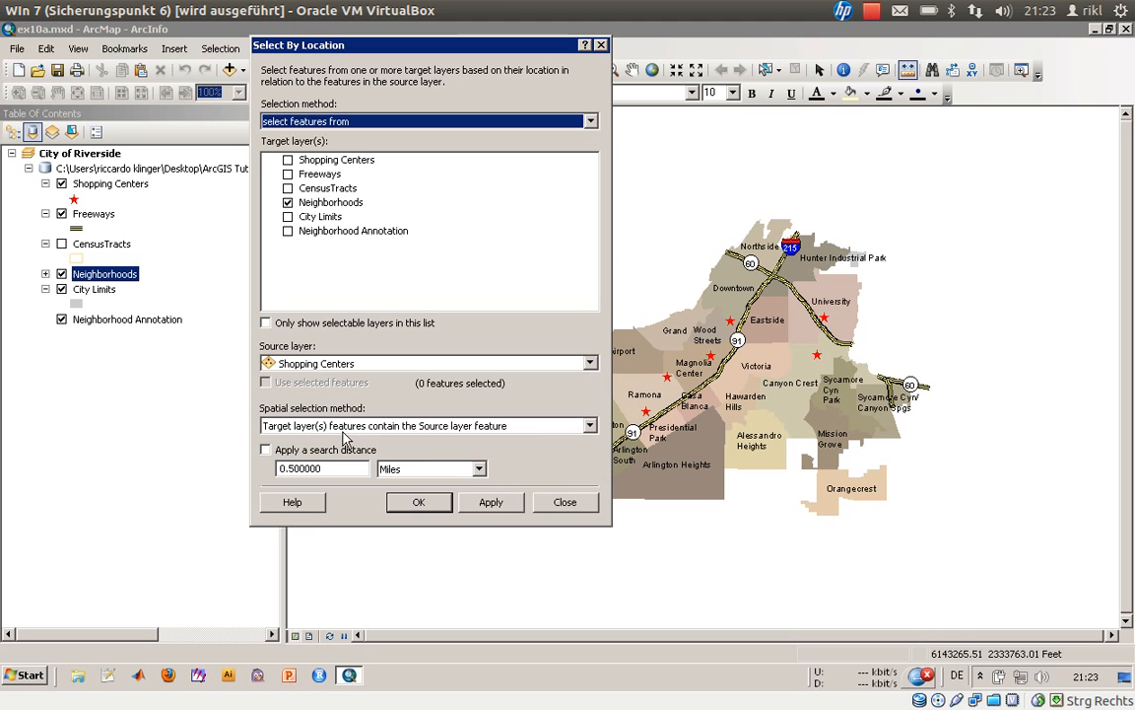
pyautogui.click(589, 425)
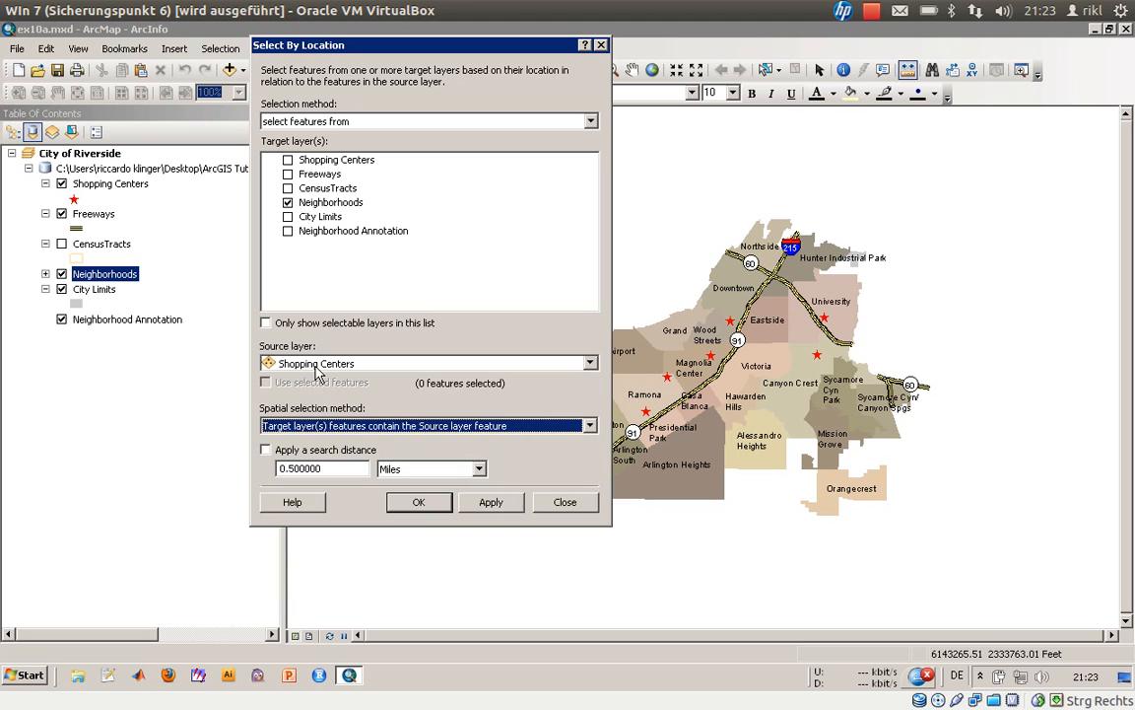
# - Select neighborhoods within a distance of the Freeways source layer and run it
pyautogui.click(590, 363)
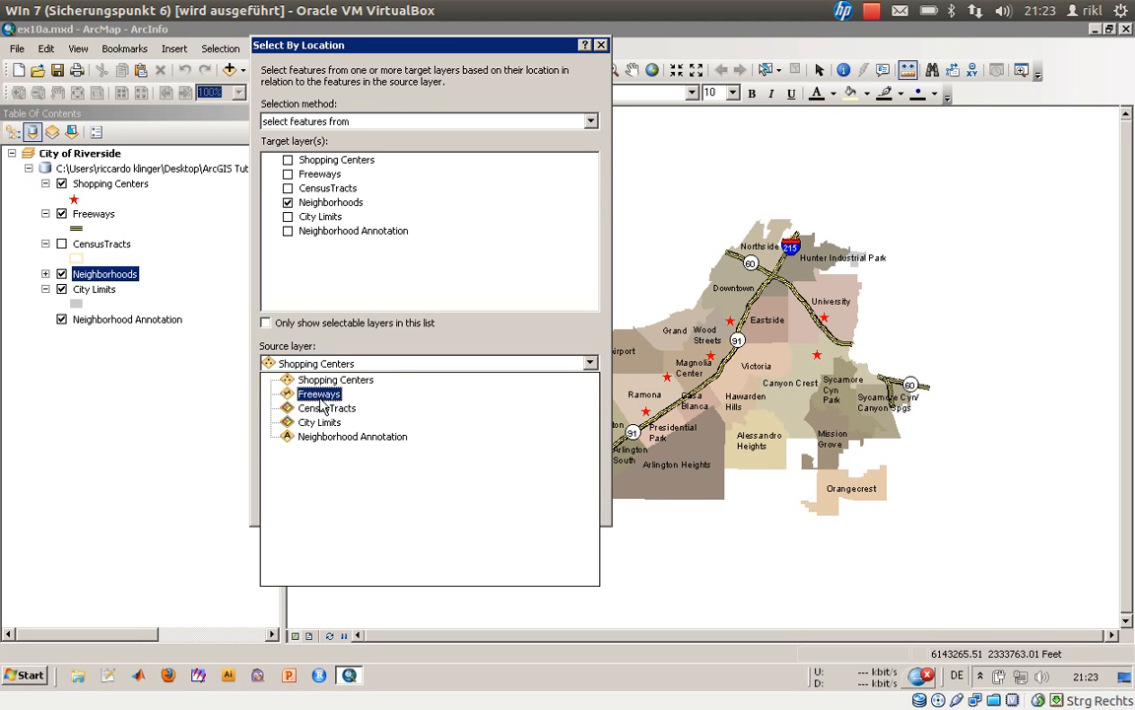
pyautogui.click(318, 394)
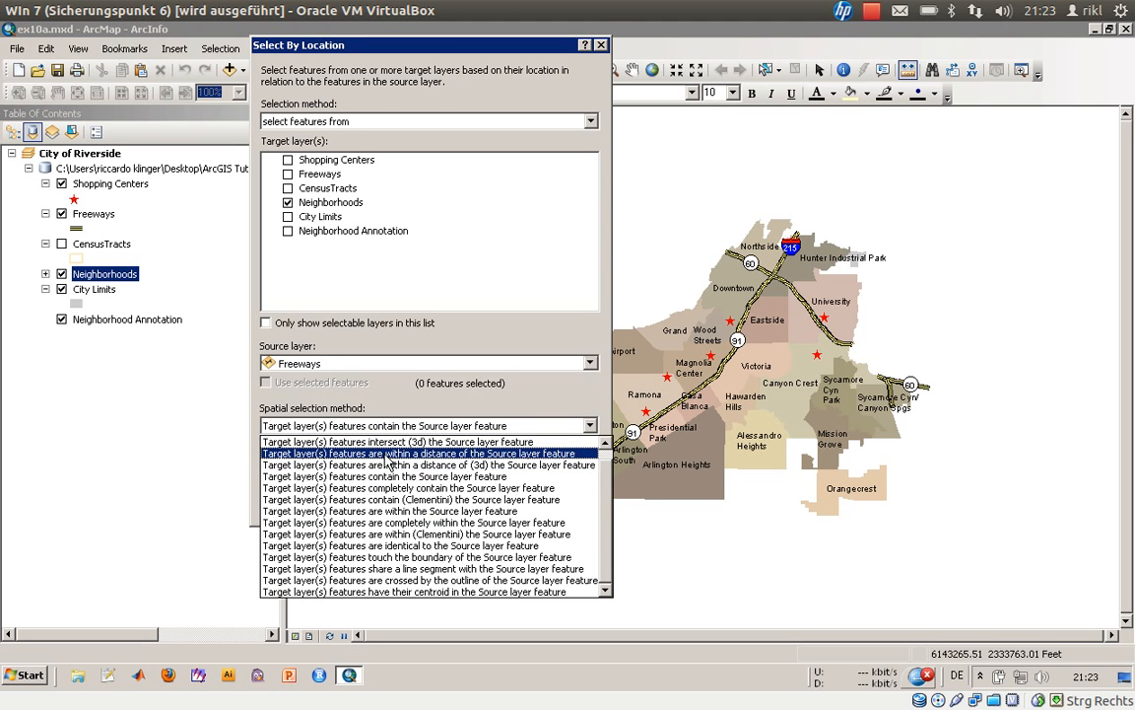
pyautogui.click(423, 452)
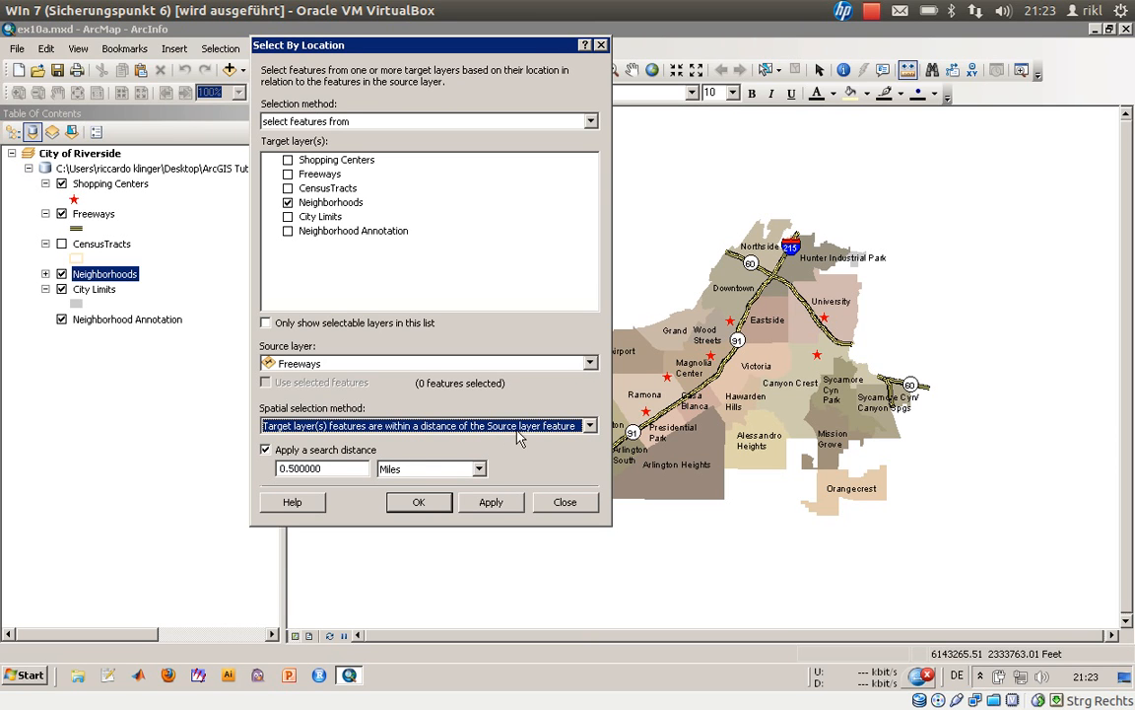
pyautogui.moveTo(414, 479)
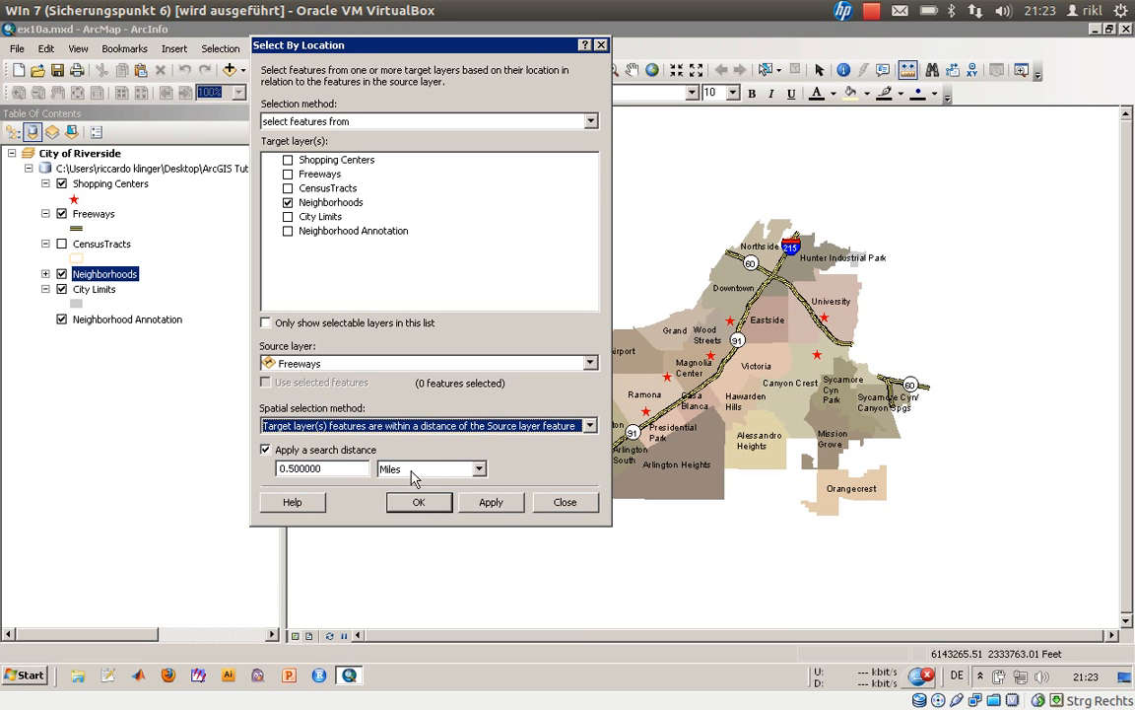
pyautogui.moveTo(429, 394)
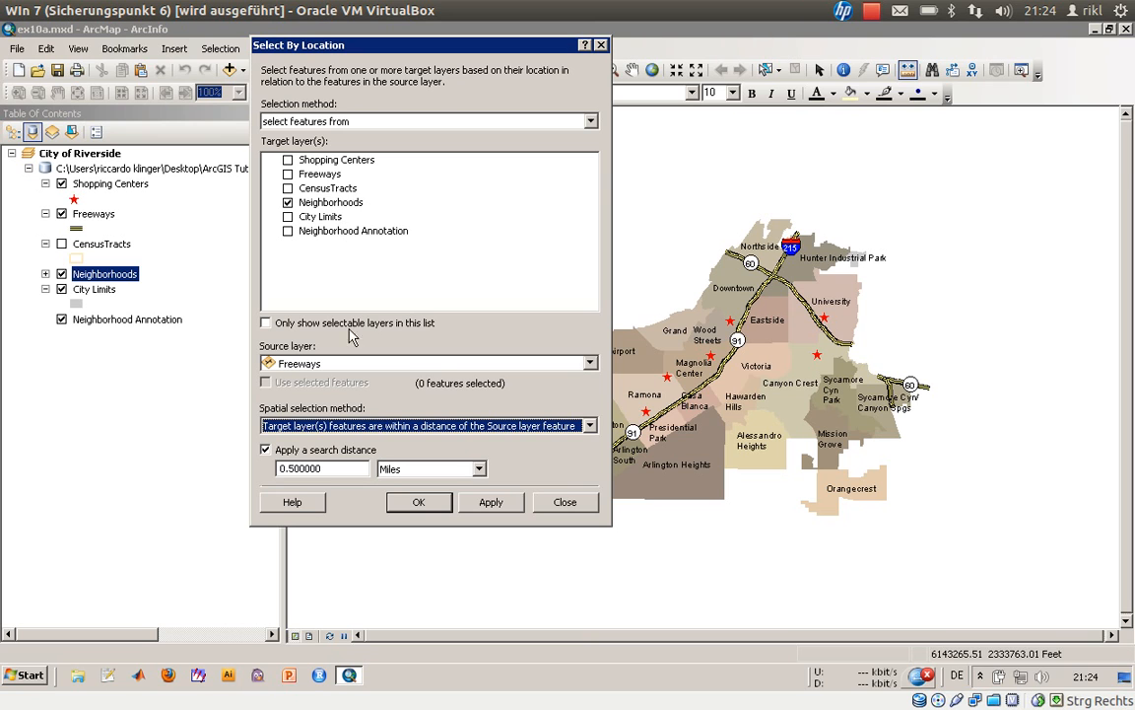
pyautogui.moveTo(493, 451)
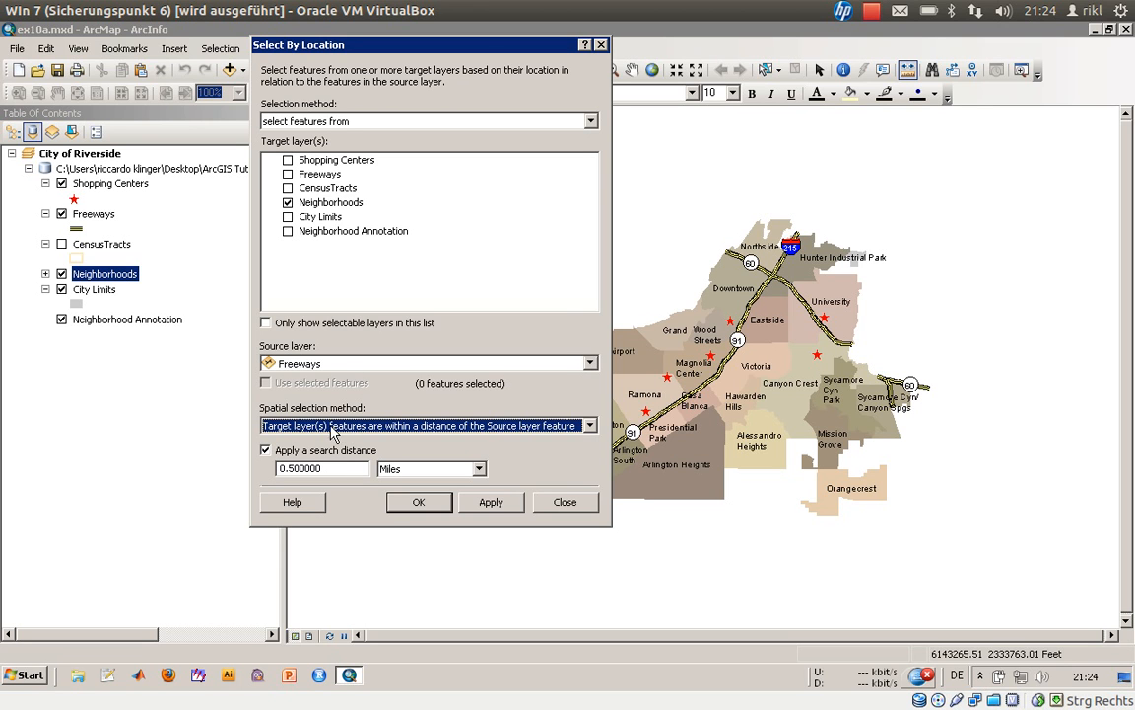
pyautogui.click(490, 502)
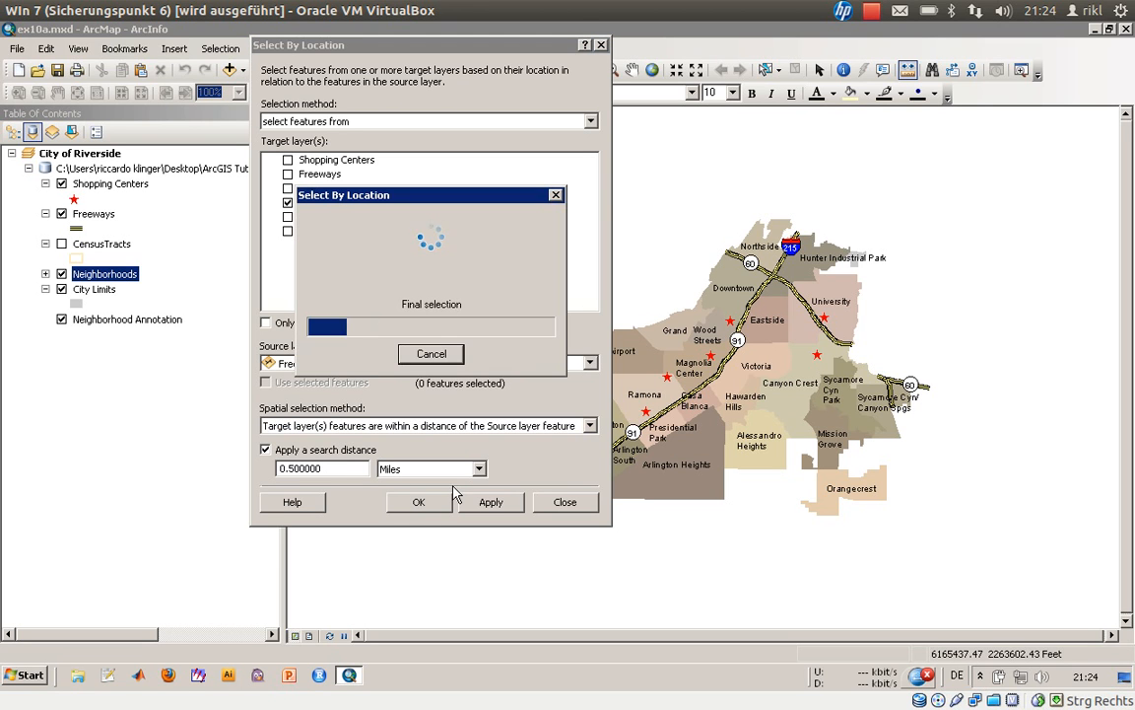
# - Close Select By Location and review the cyan neighborhoods within 0.5 miles of freeways
pyautogui.click(417, 502)
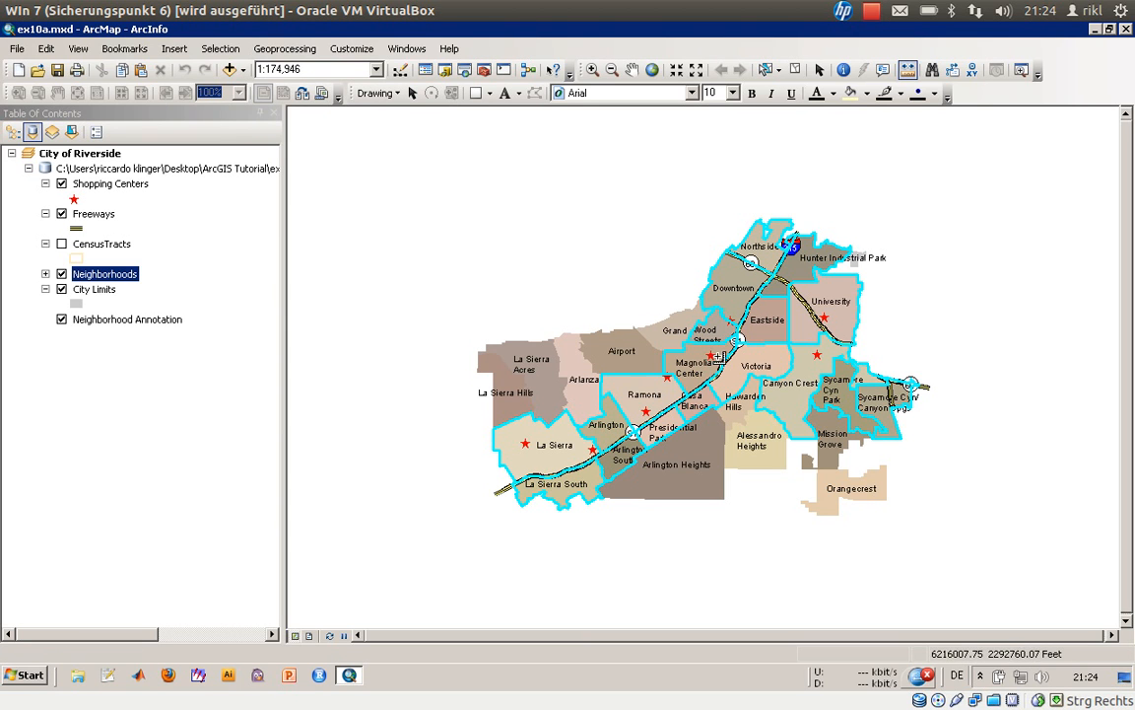
pyautogui.moveTo(767, 337)
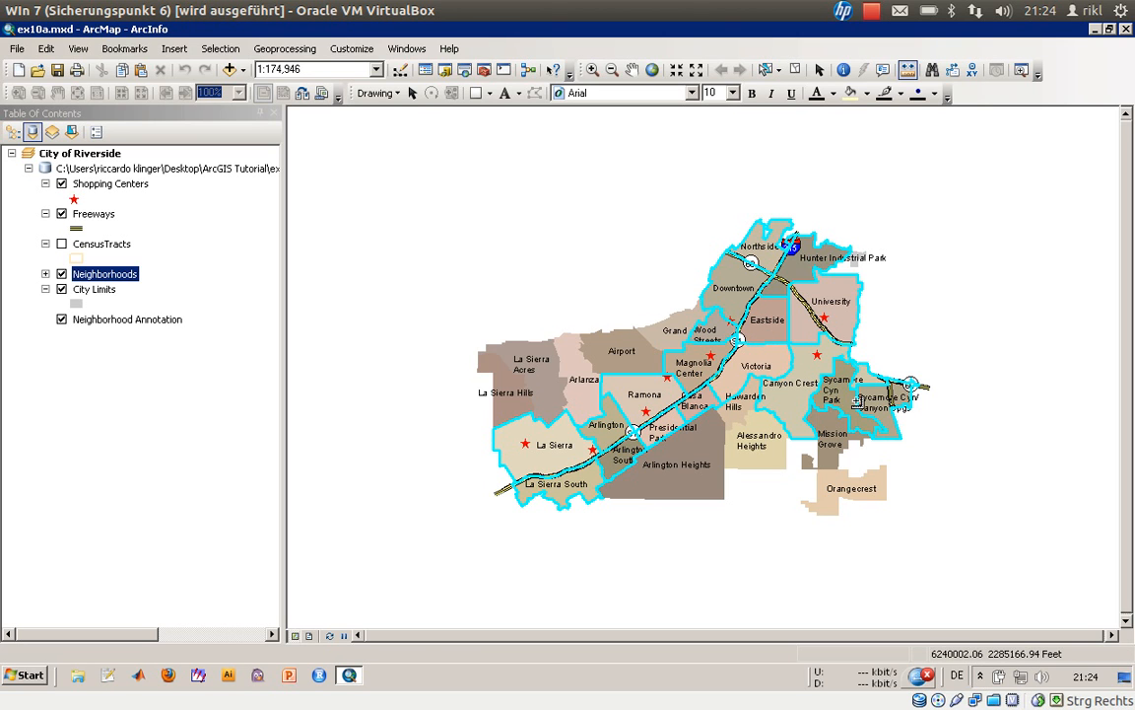
pyautogui.moveTo(857, 401)
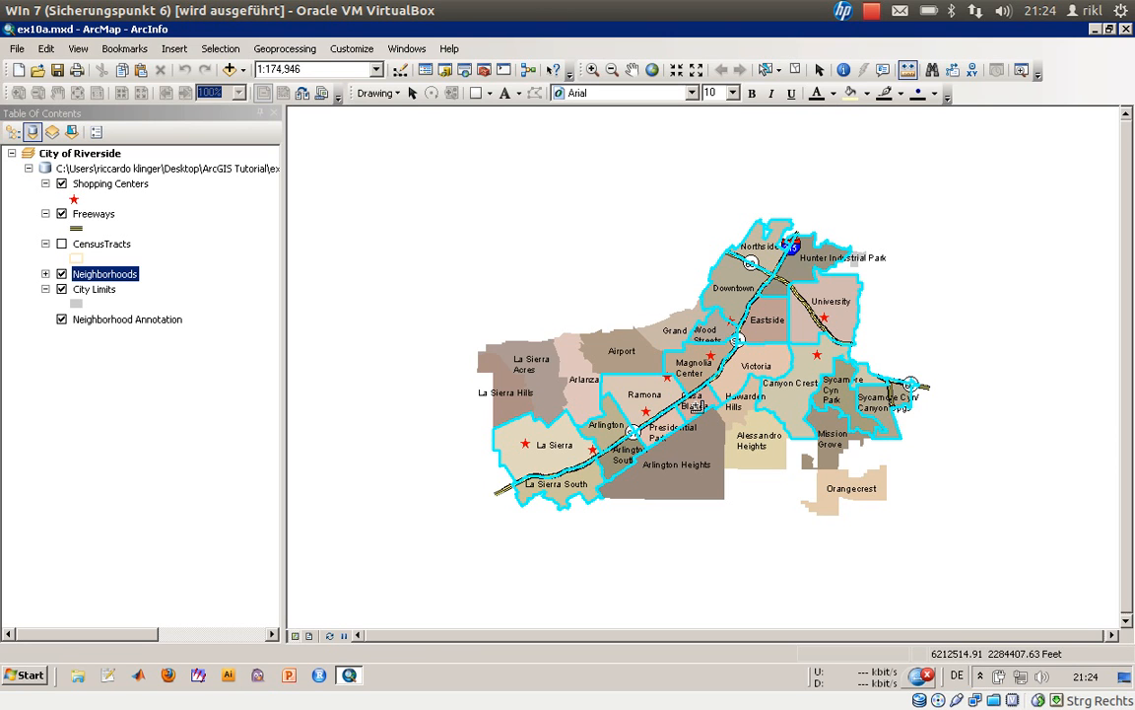
pyautogui.moveTo(692, 407)
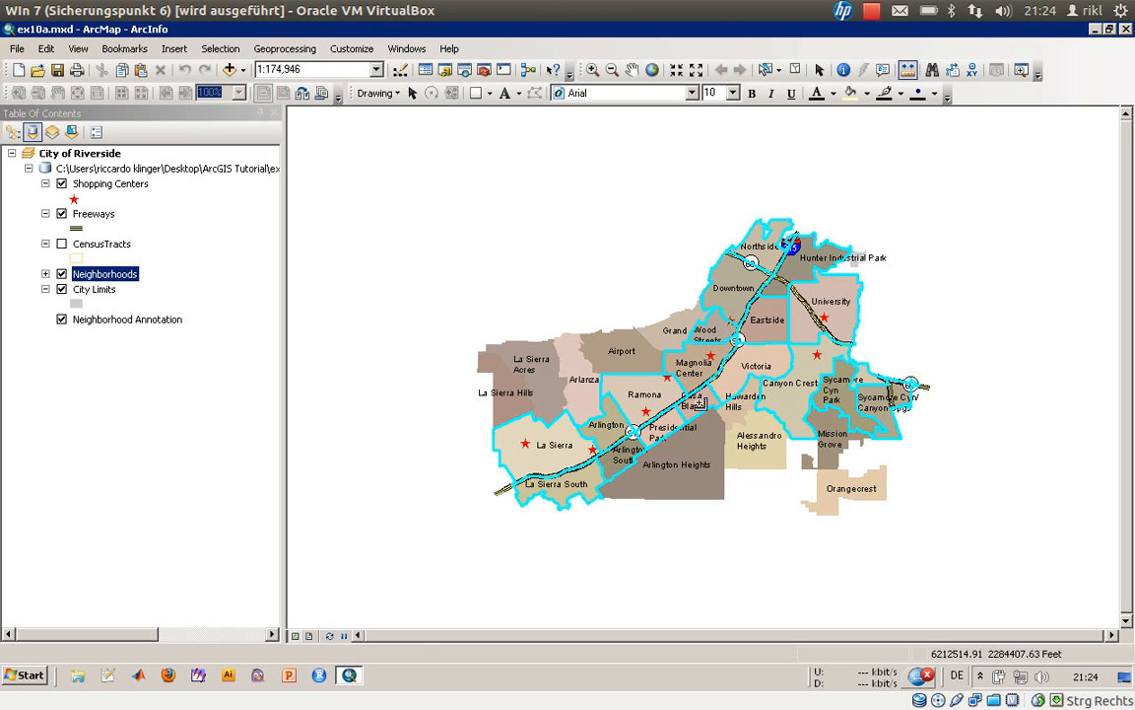
pyautogui.moveTo(698, 405)
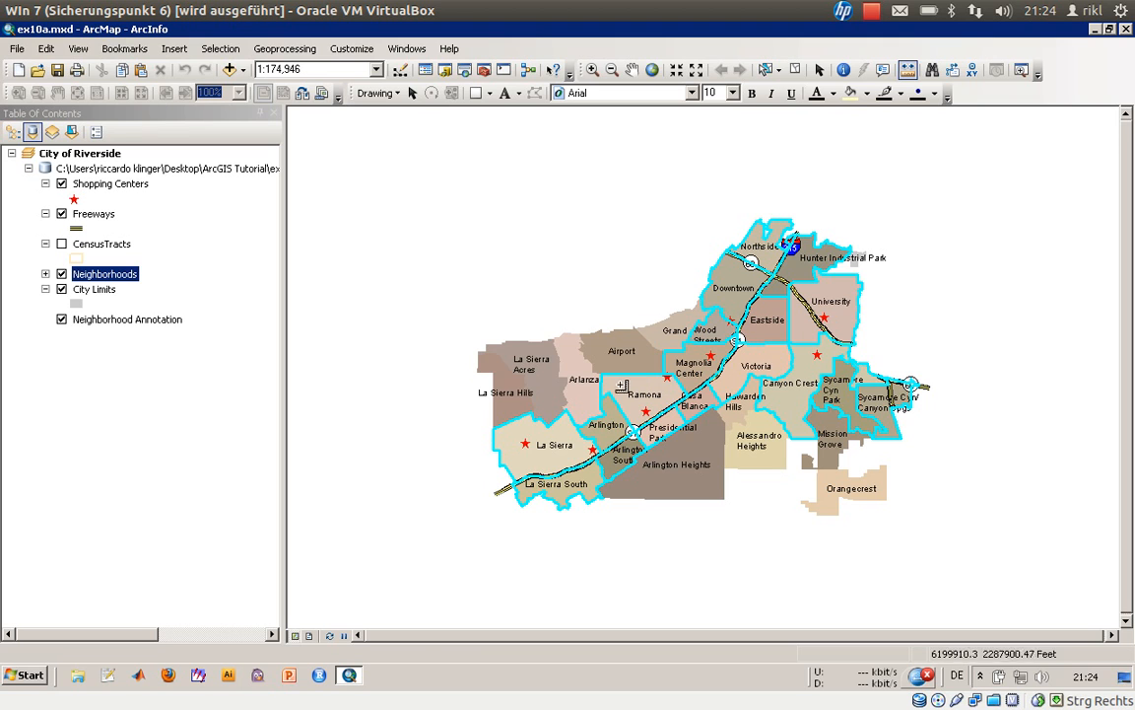
pyautogui.moveTo(607, 378)
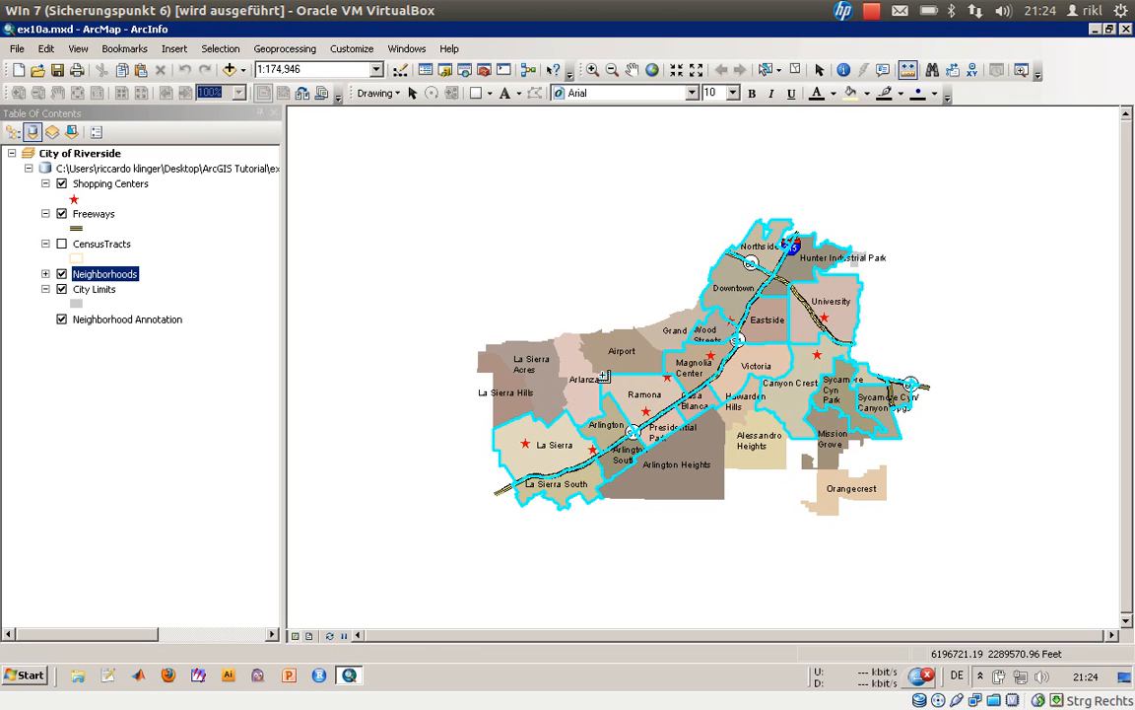
pyautogui.moveTo(631, 429)
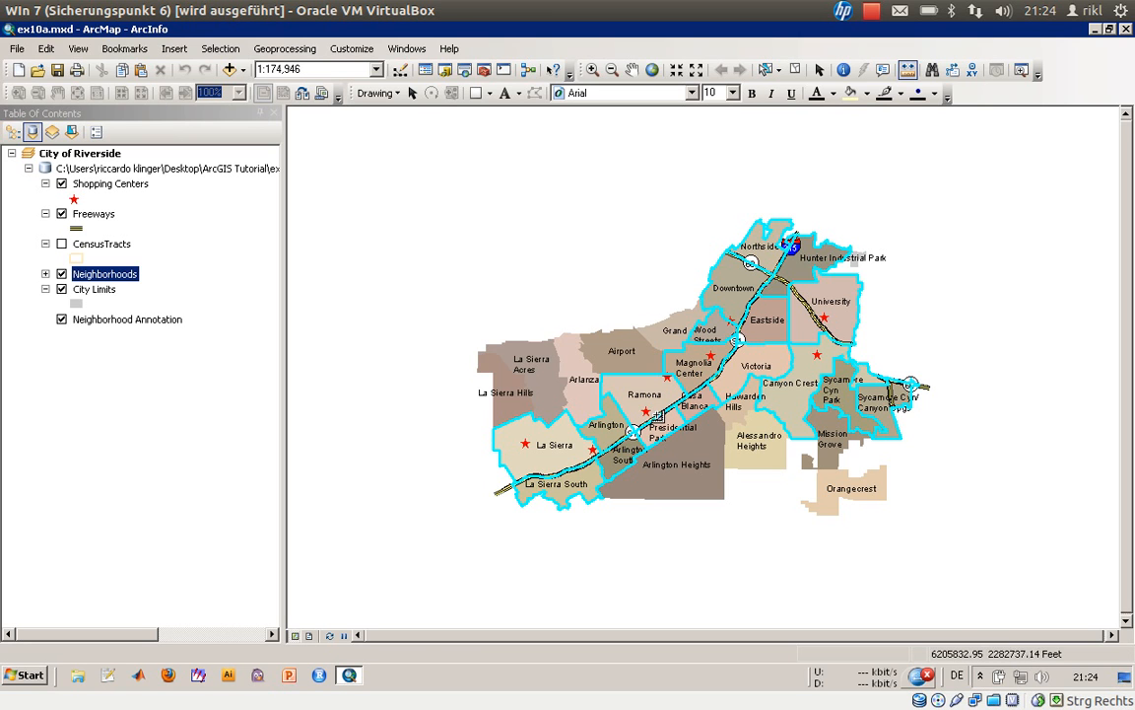
pyautogui.moveTo(656, 415)
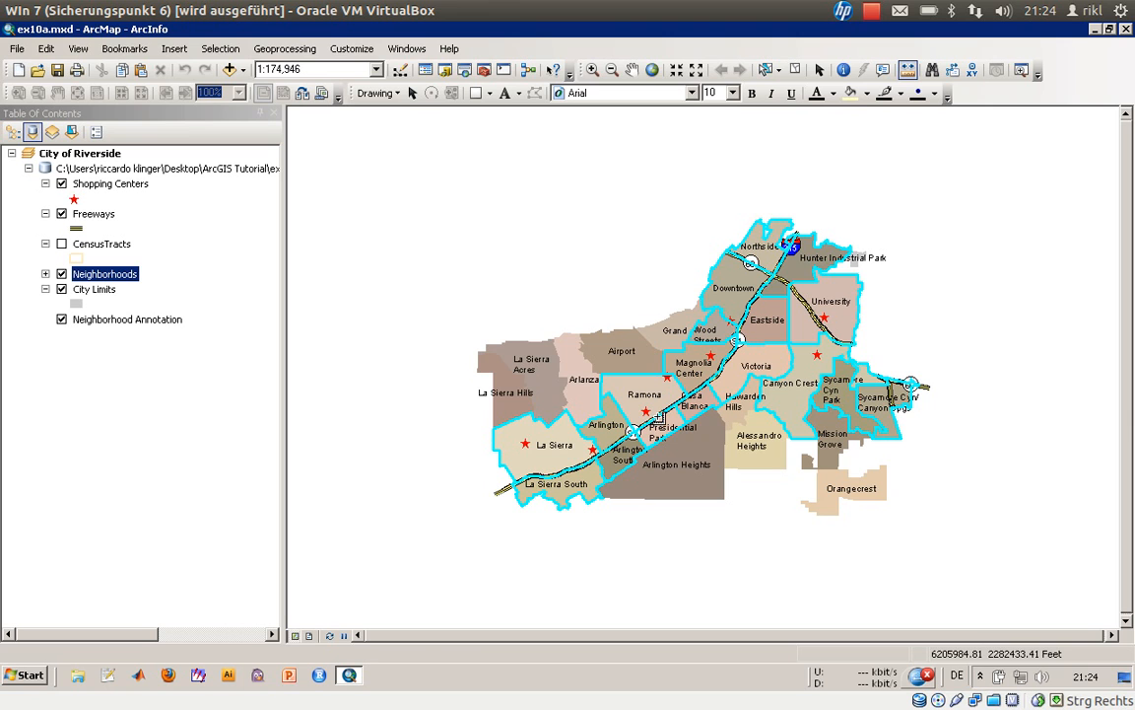
pyautogui.moveTo(658, 417)
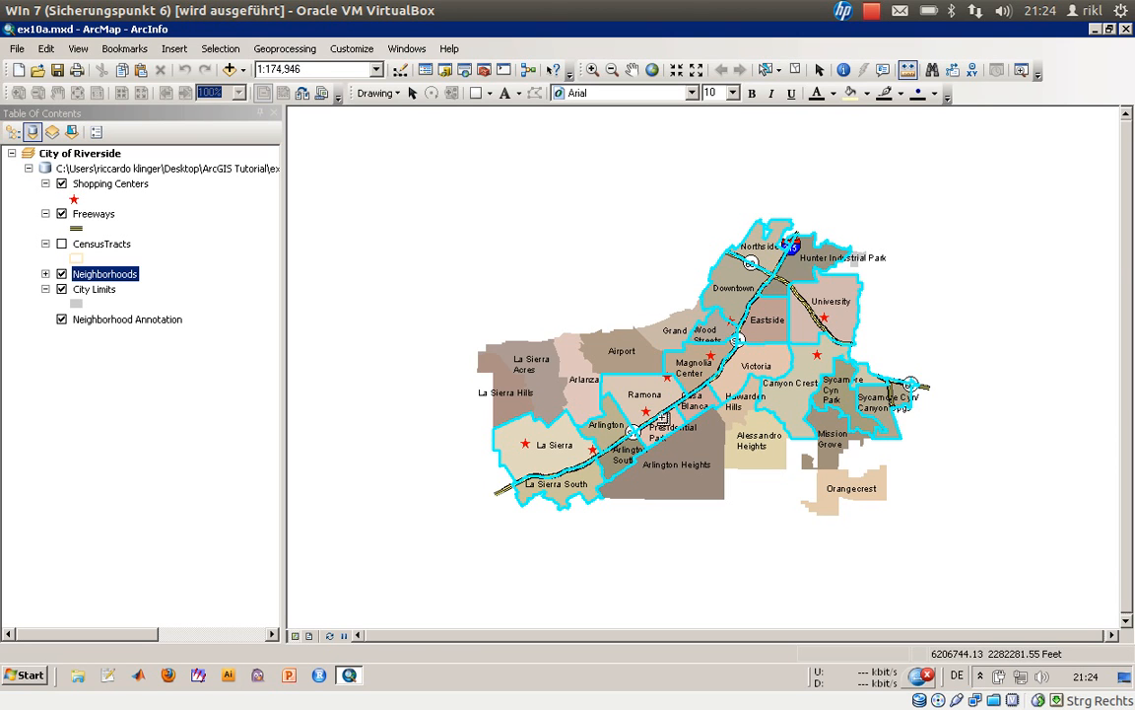
pyautogui.moveTo(663, 418)
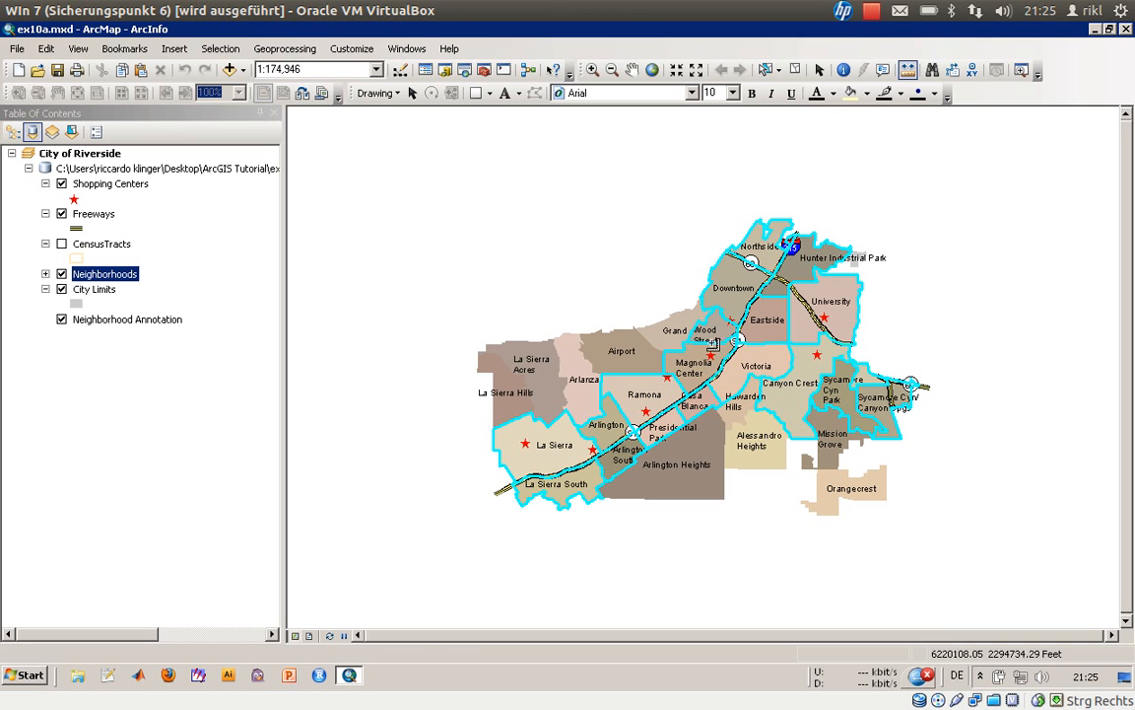
pyautogui.moveTo(407, 254)
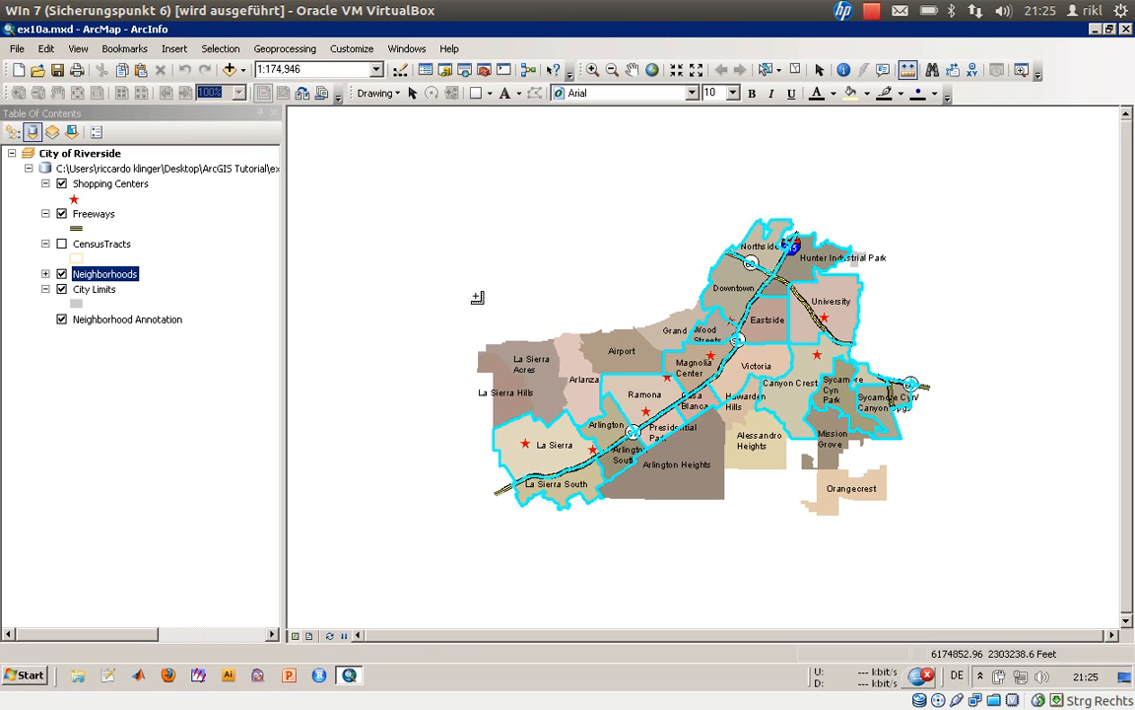
pyautogui.moveTo(485, 304)
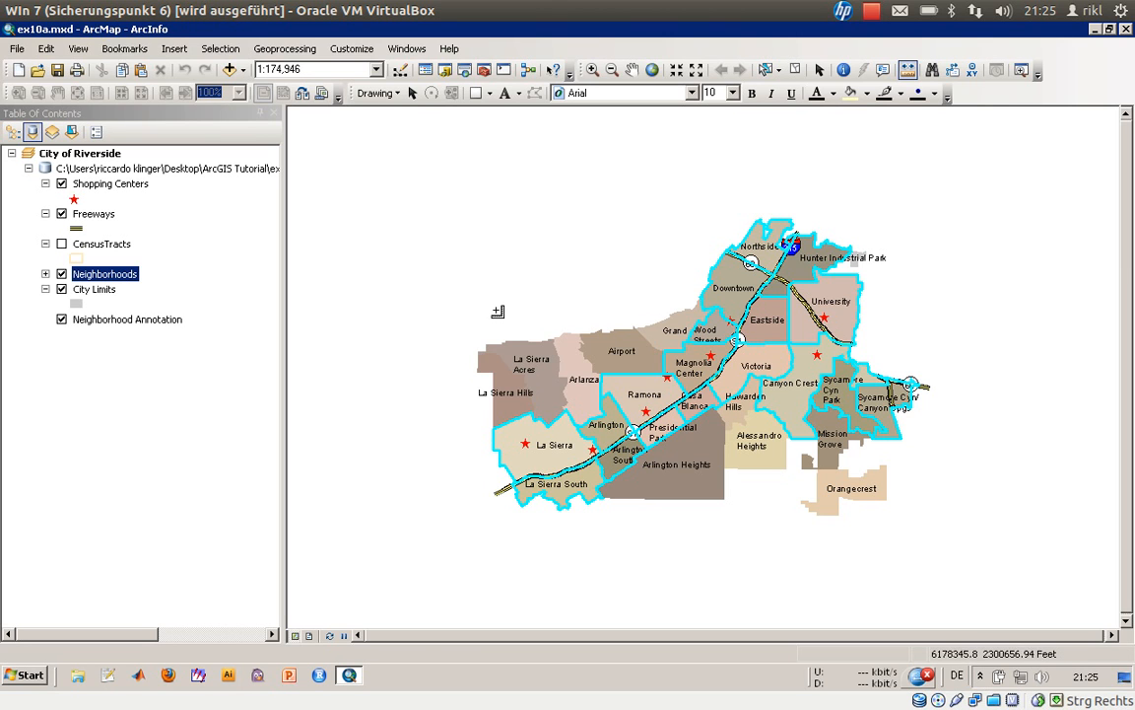
pyautogui.moveTo(465, 314)
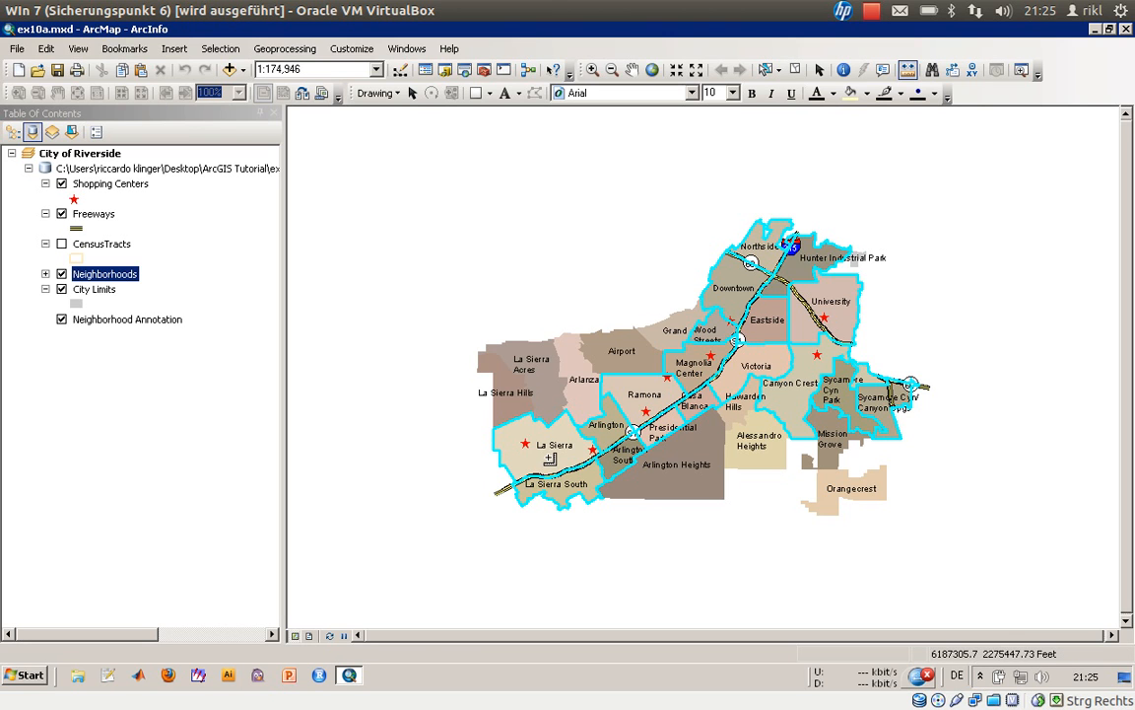
pyautogui.moveTo(633, 407)
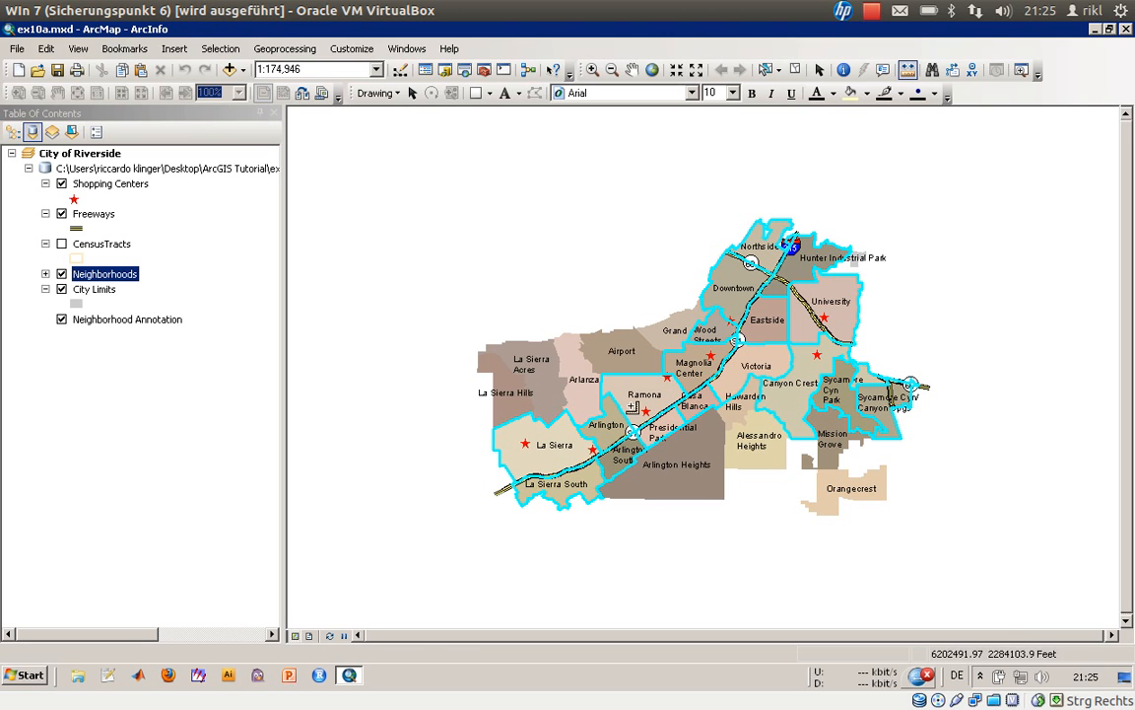
pyautogui.moveTo(697, 342)
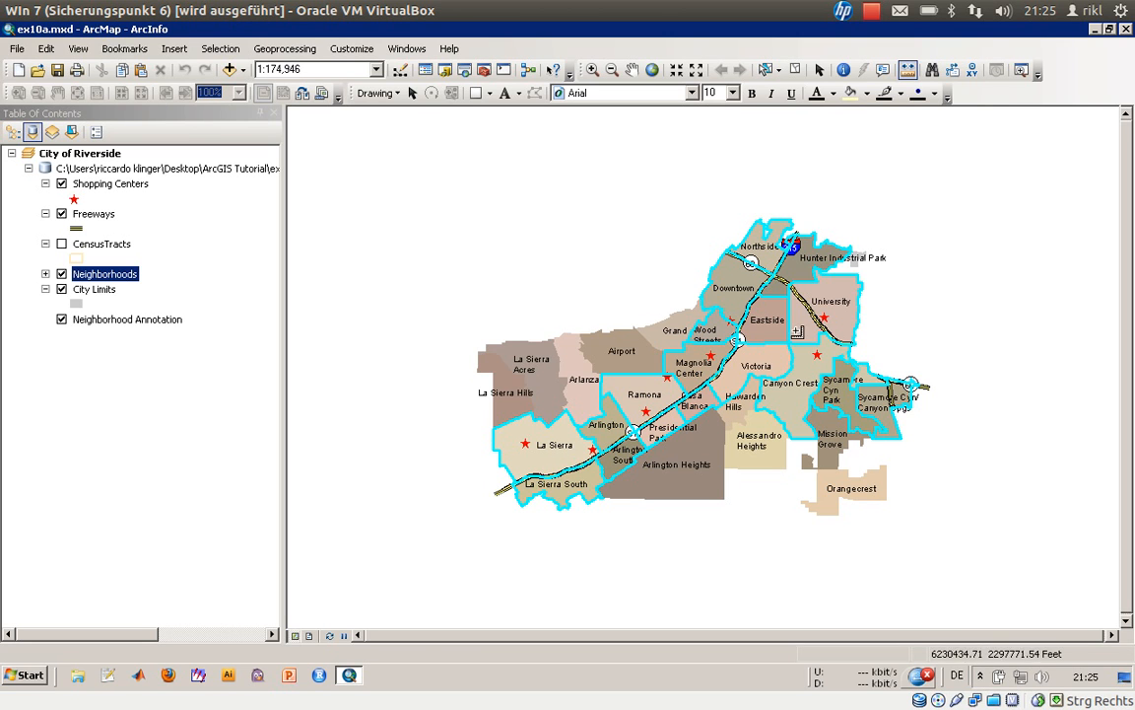
pyautogui.click(593, 69)
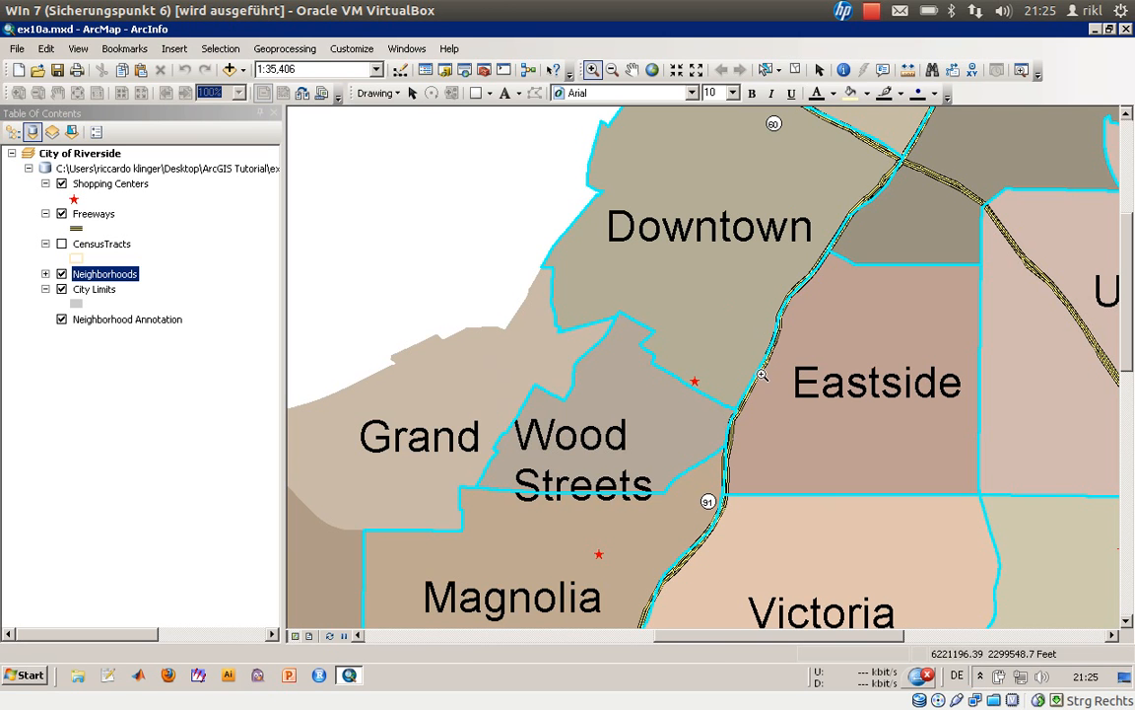
pyautogui.moveTo(670, 335)
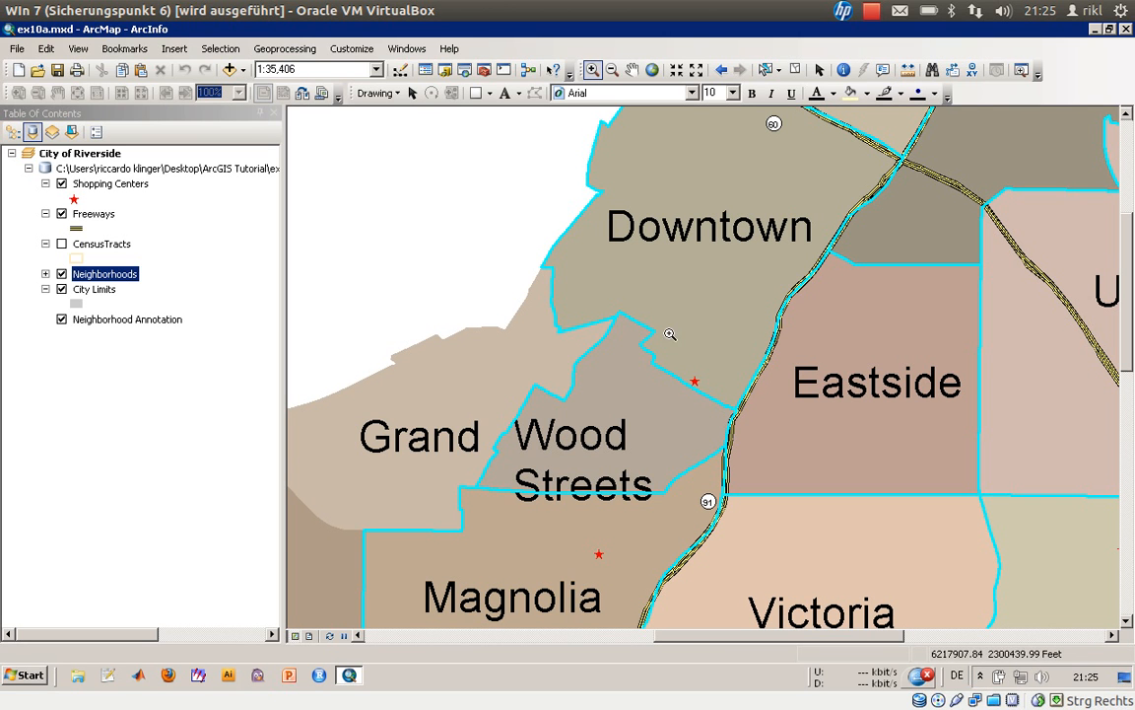
pyautogui.moveTo(655, 404)
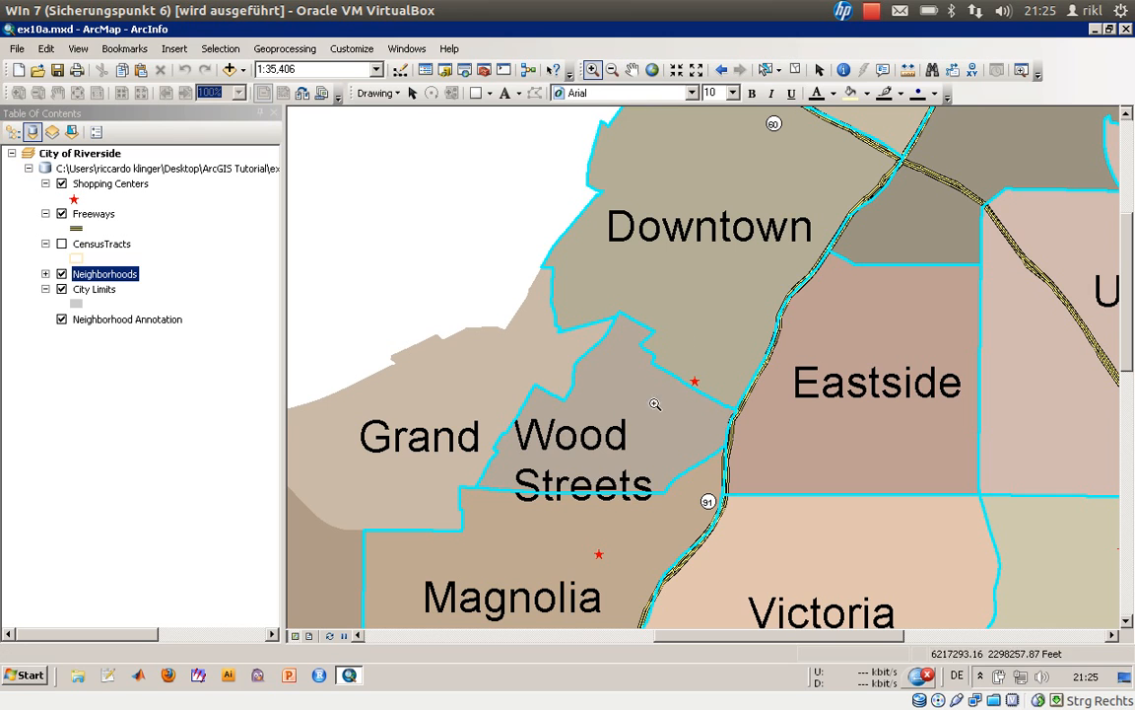
pyautogui.moveTo(672, 422)
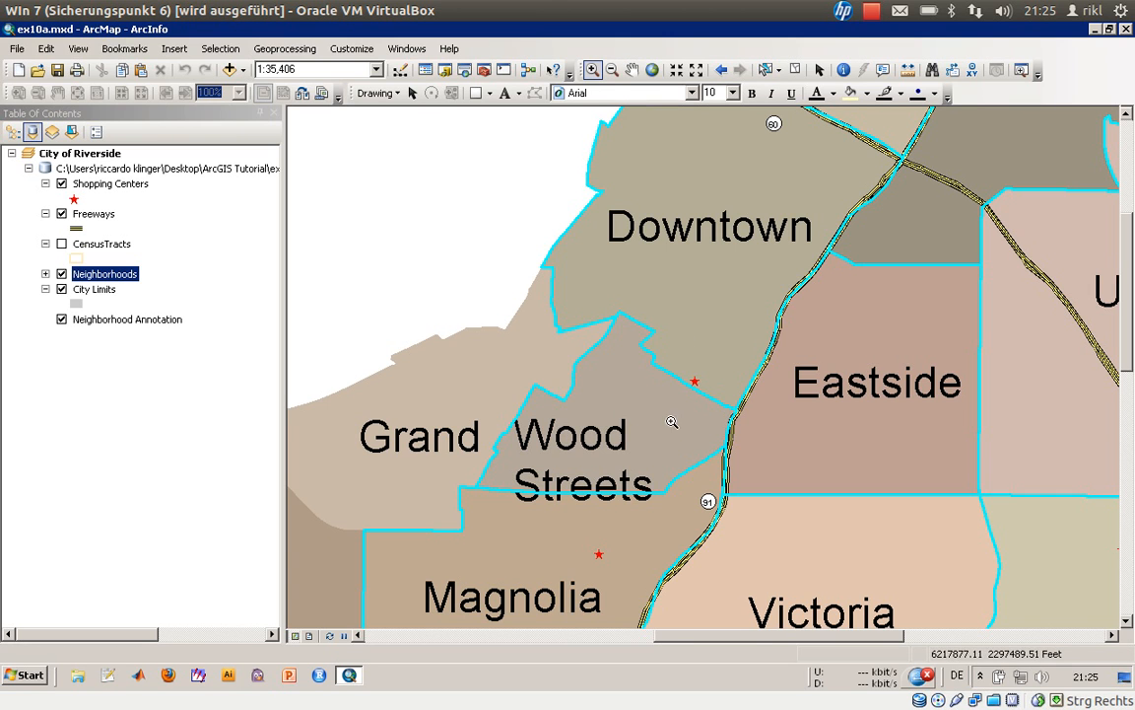
pyautogui.moveTo(605, 450)
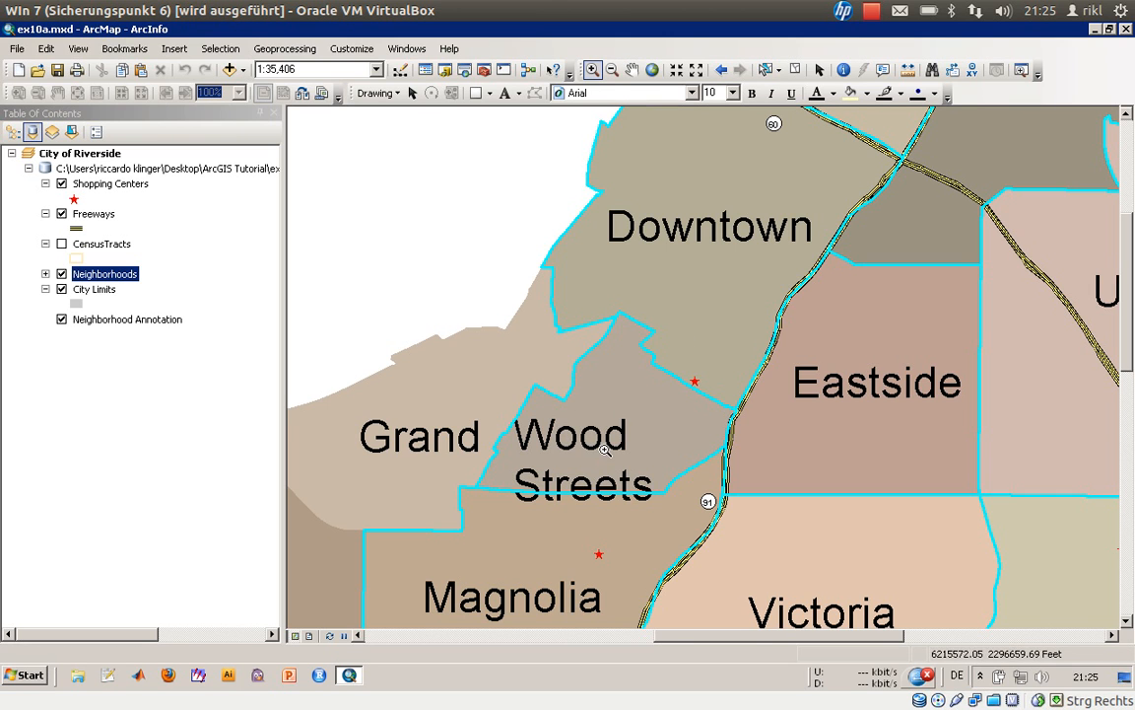
pyautogui.moveTo(605, 128)
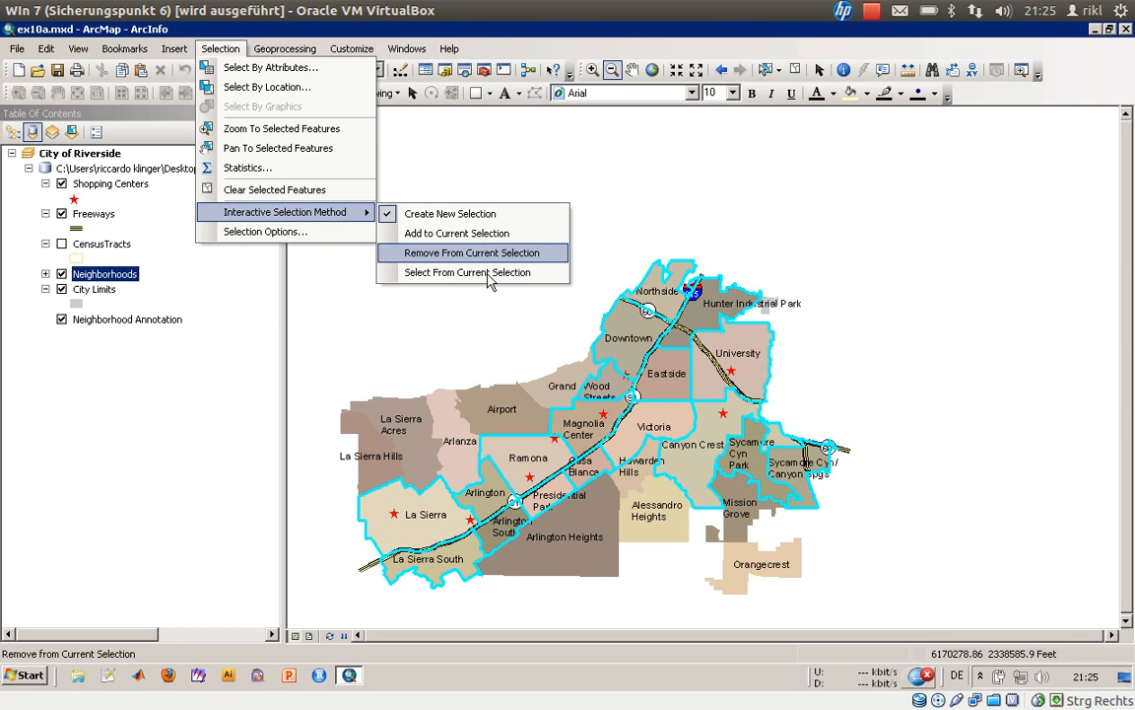
pyautogui.moveTo(492, 272)
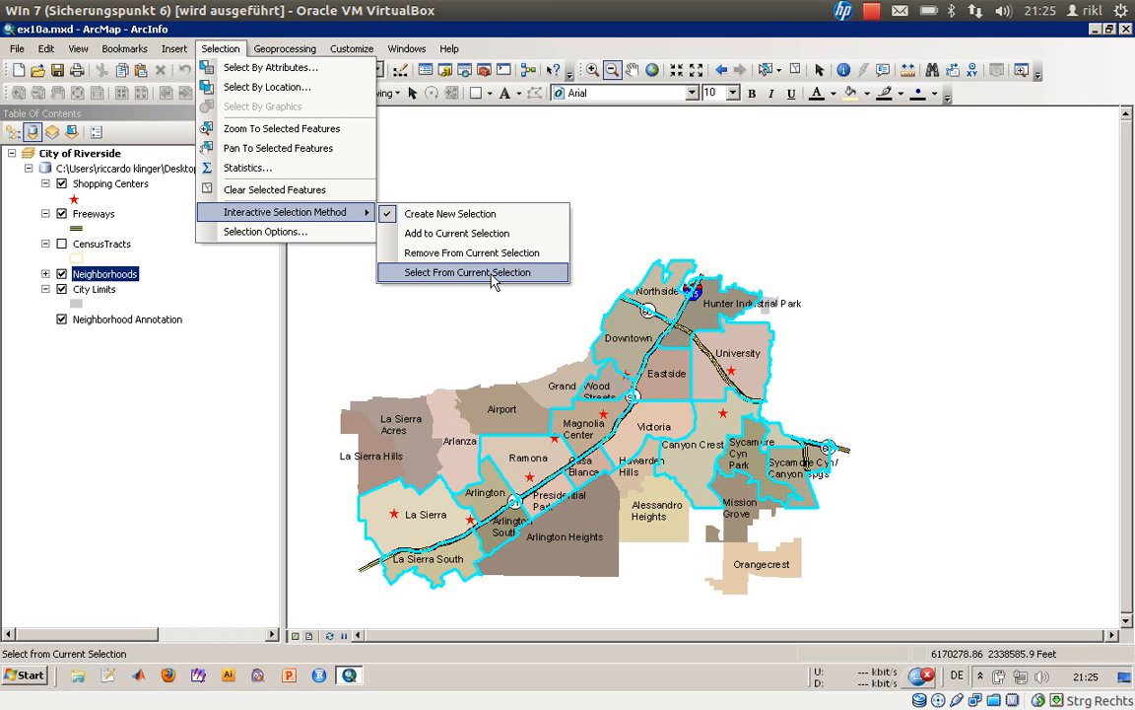
pyautogui.moveTo(266, 87)
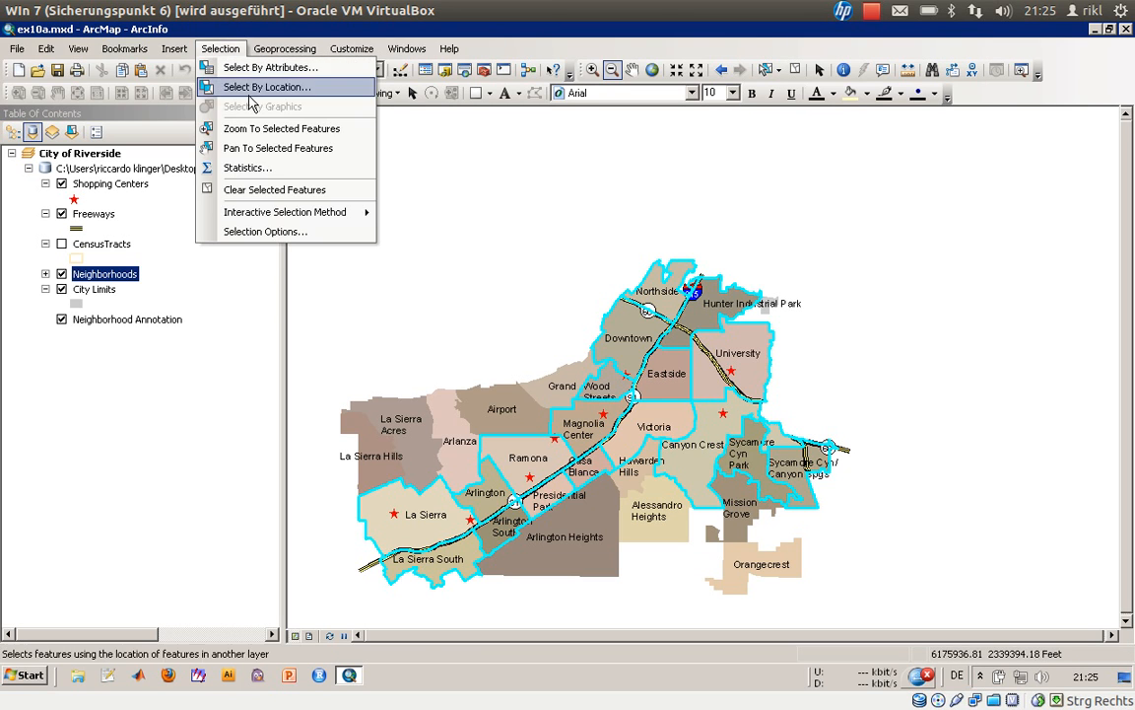
pyautogui.moveTo(271, 92)
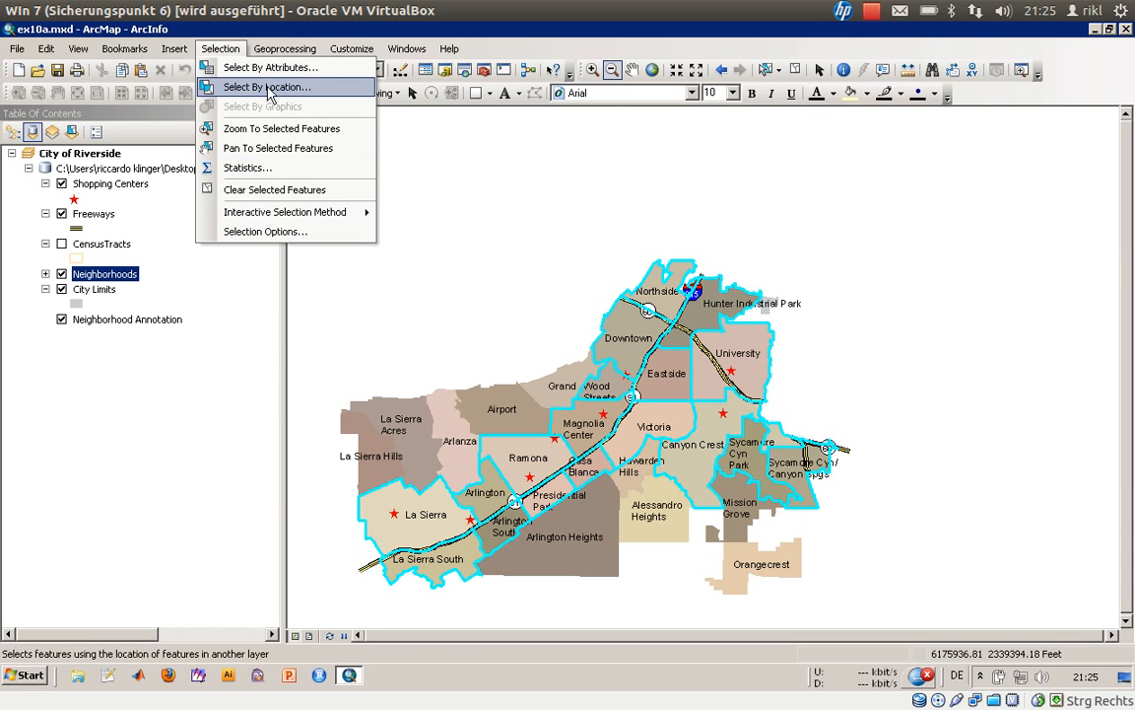
# - Choose Select By Location from the Selection menu
pyautogui.click(269, 87)
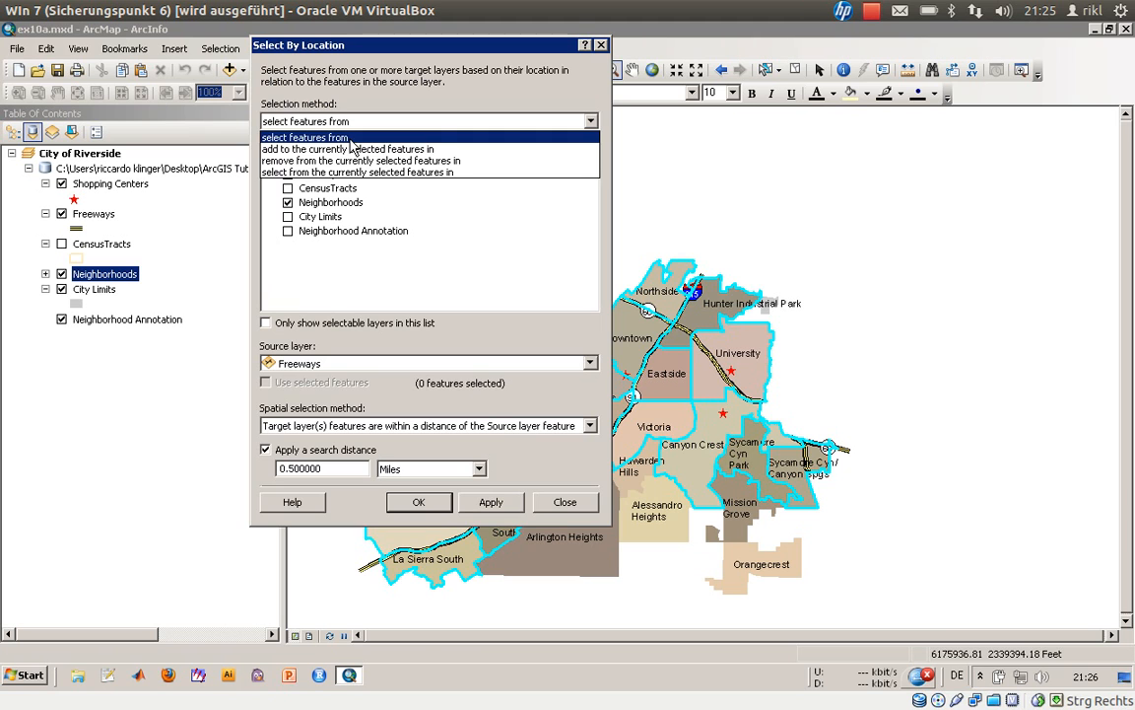
# - Select neighborhoods that contain a Shopping Centers feature as a new selection
pyautogui.click(307, 137)
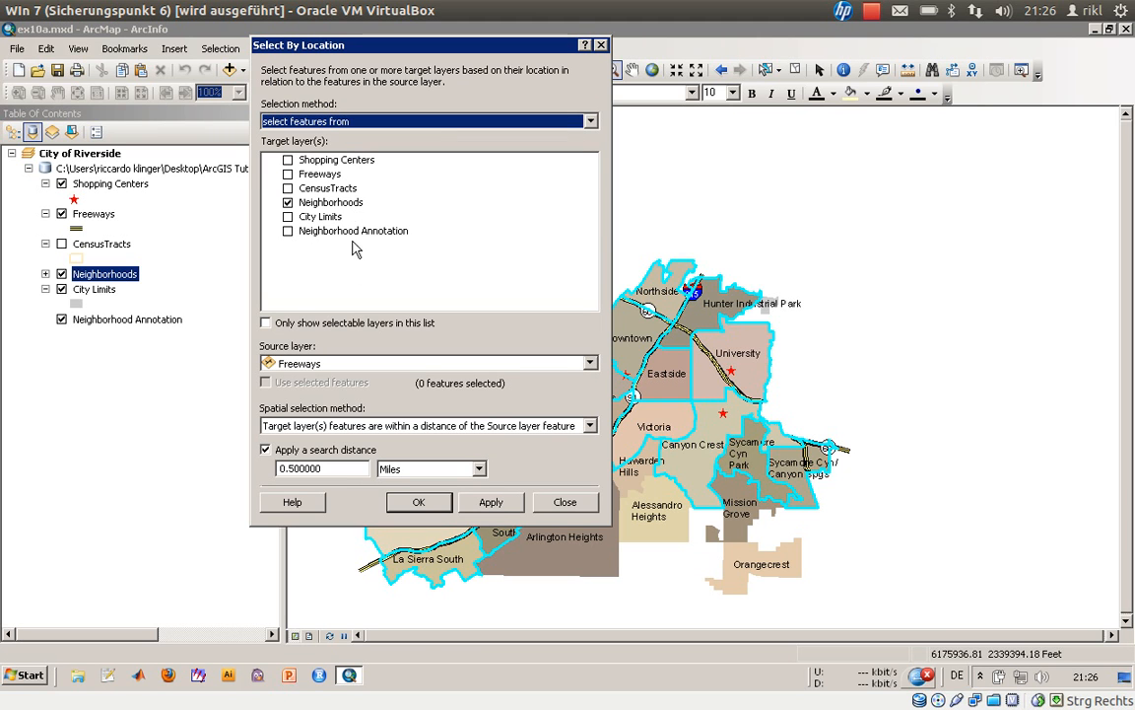
pyautogui.moveTo(314, 367)
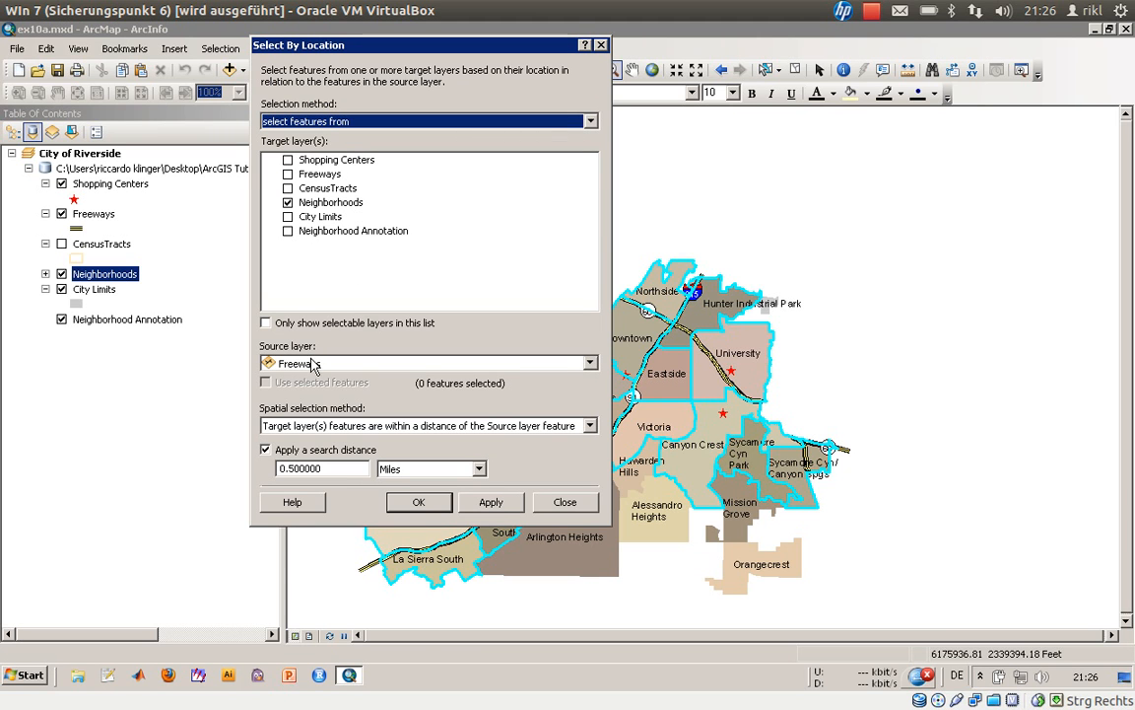
pyautogui.click(589, 363)
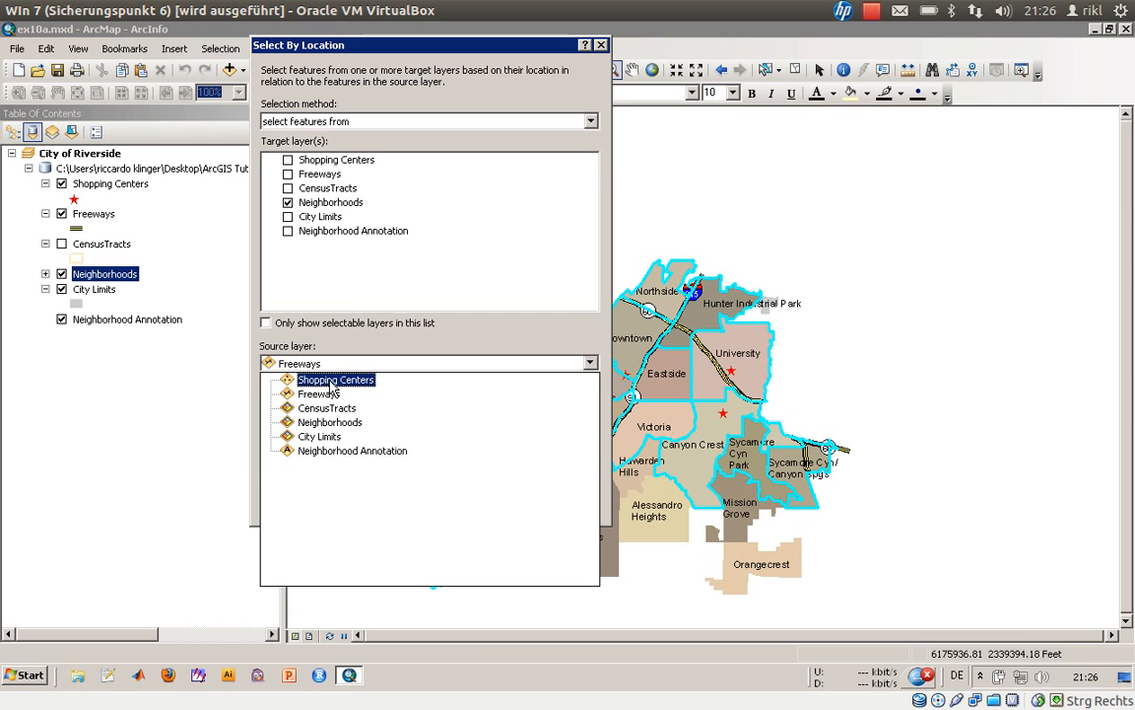
pyautogui.click(336, 380)
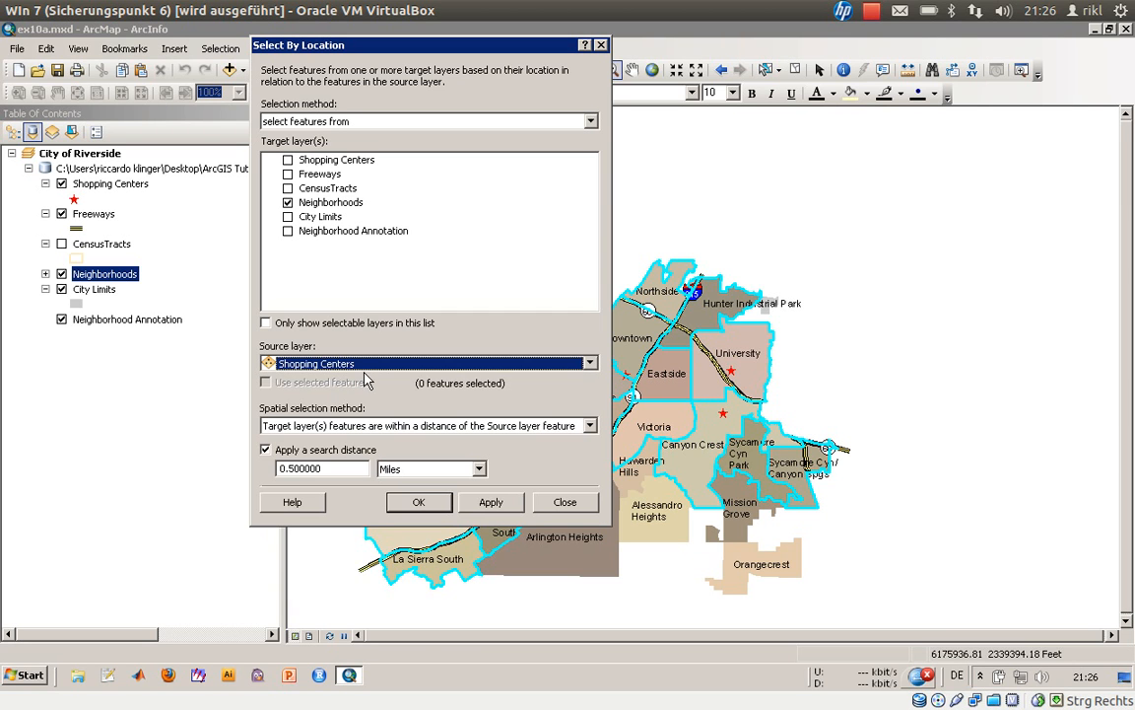
pyautogui.moveTo(310, 138)
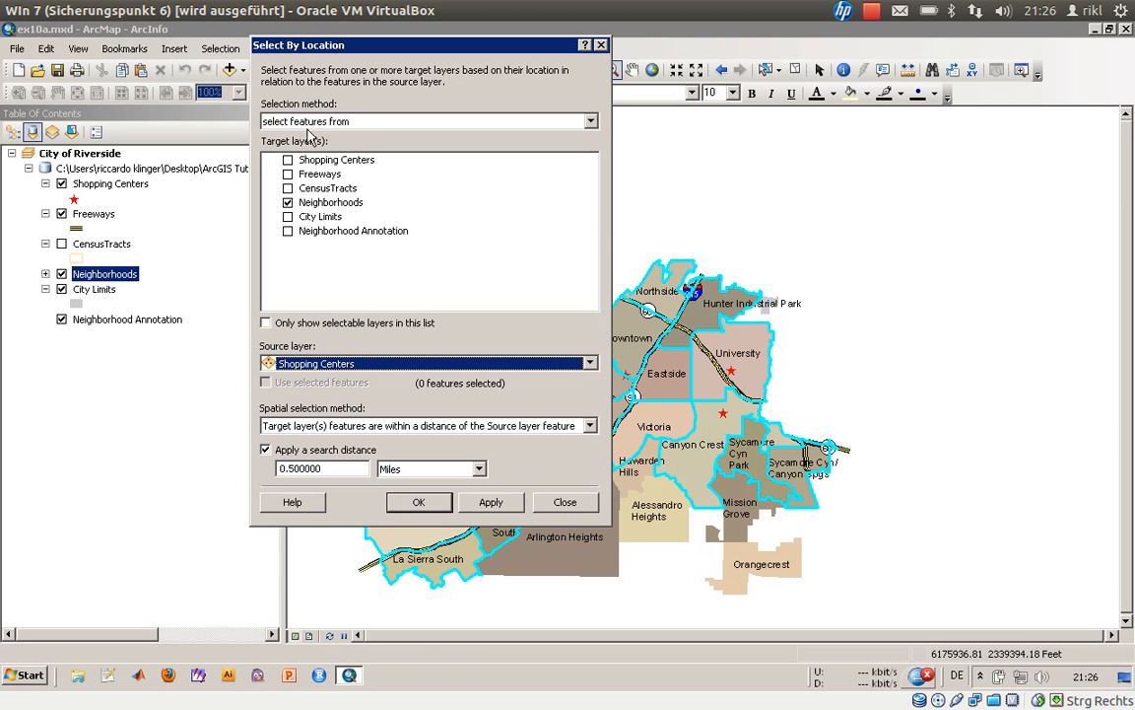
pyautogui.moveTo(312, 298)
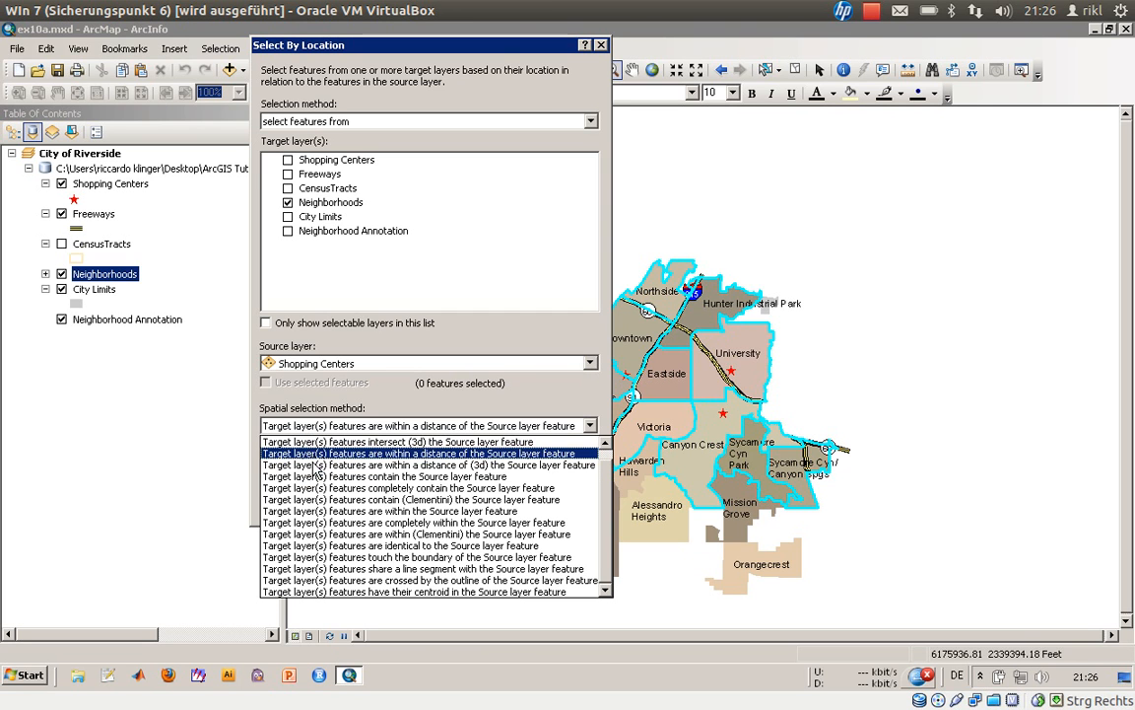
pyautogui.click(424, 476)
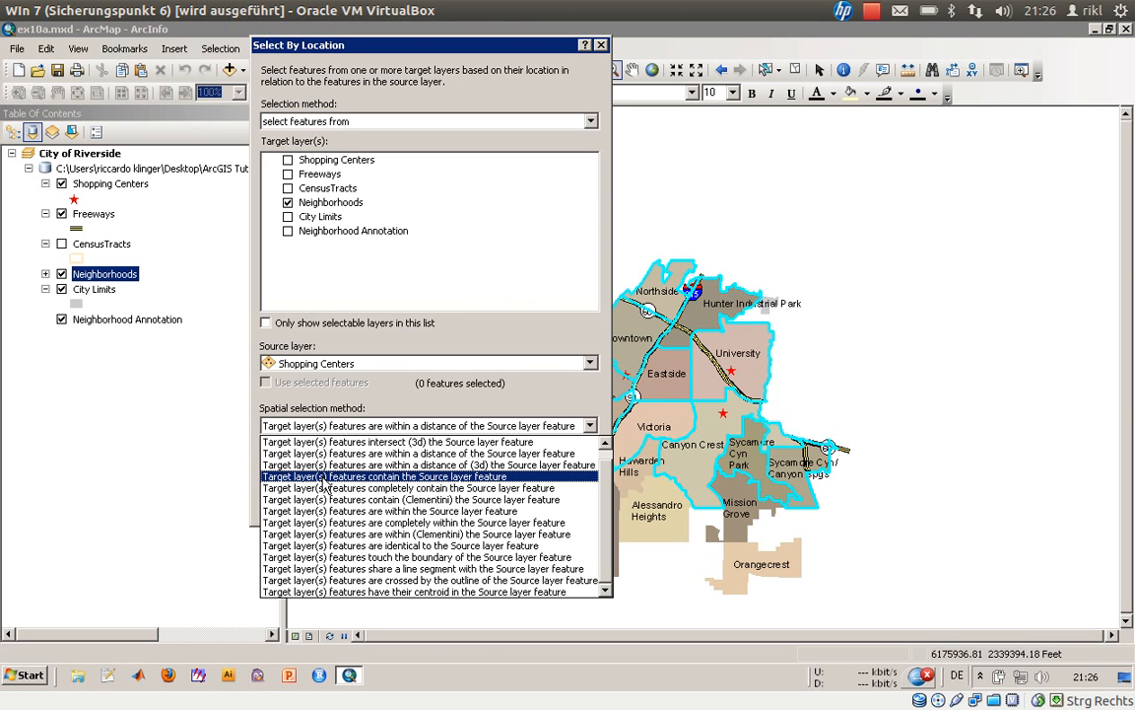
pyautogui.click(382, 476)
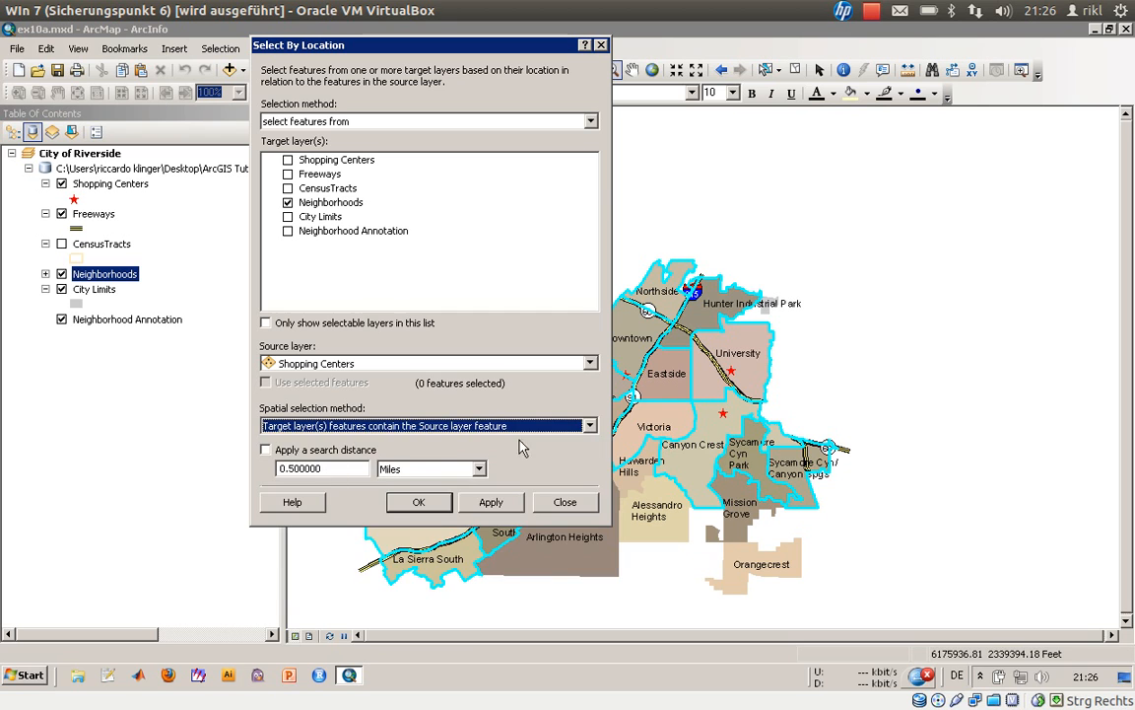
pyautogui.moveTo(506, 412)
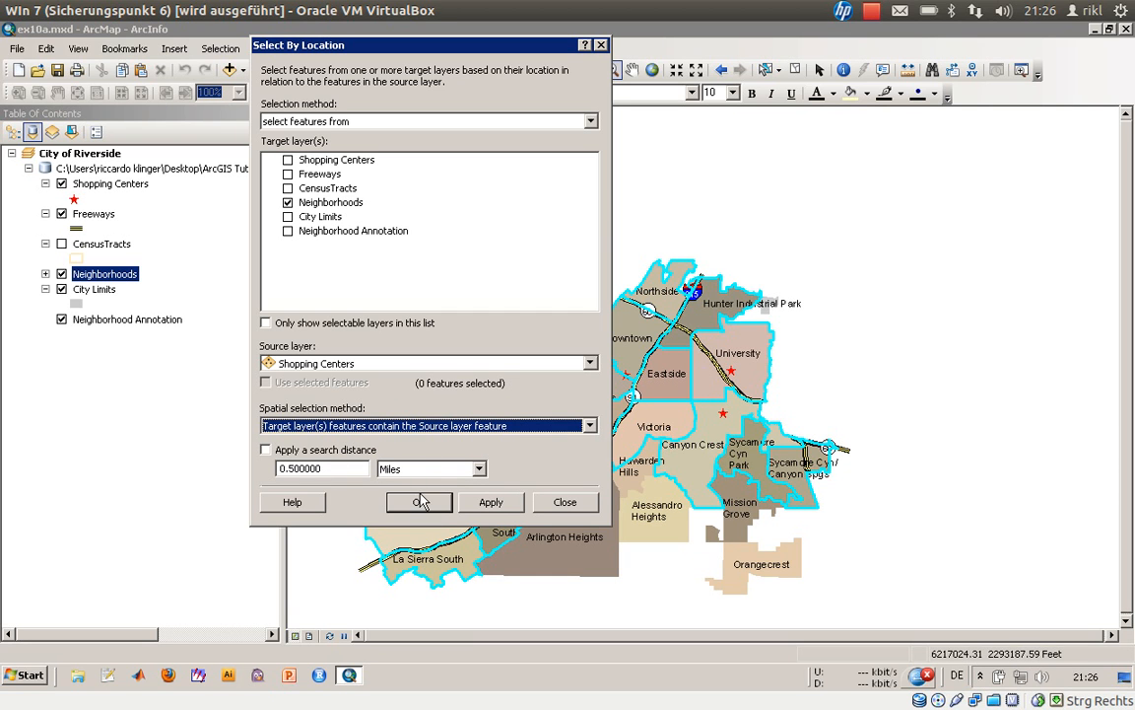
pyautogui.click(418, 501)
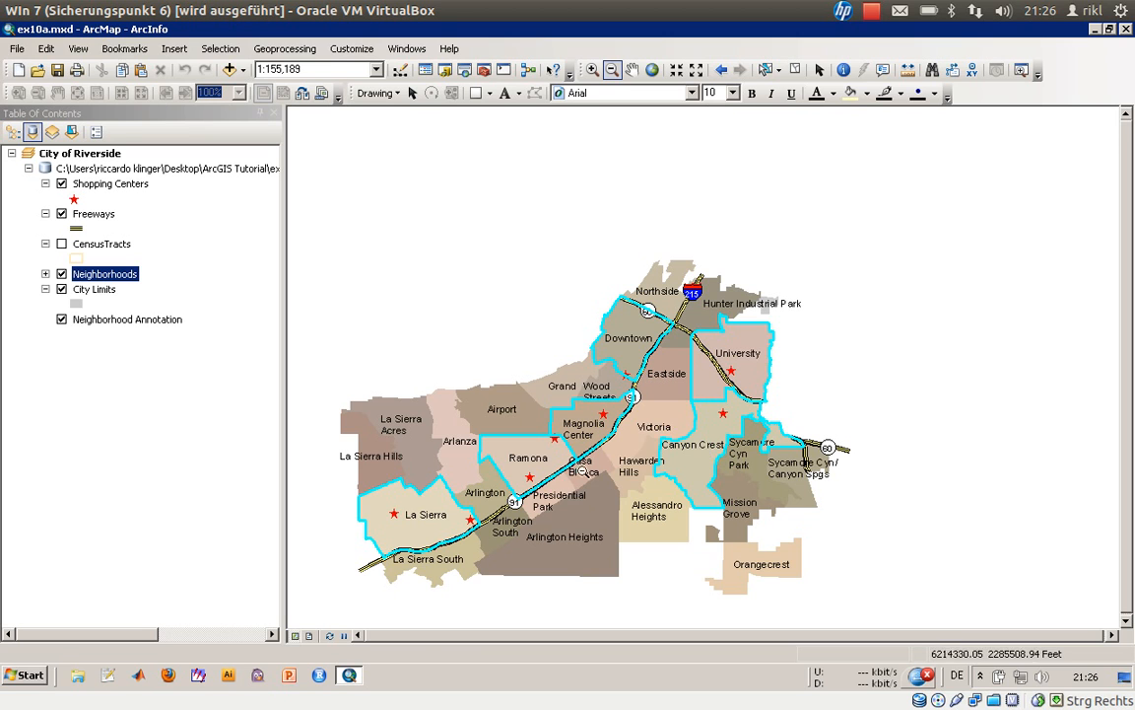
pyautogui.moveTo(532, 461)
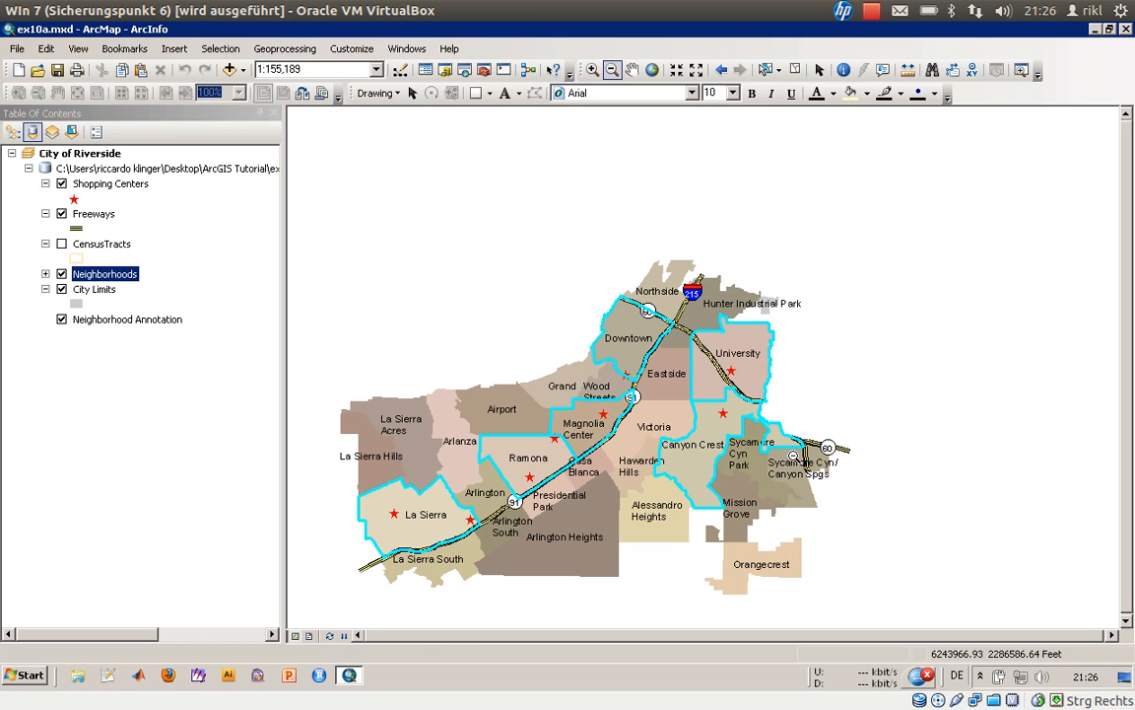
pyautogui.moveTo(795, 454)
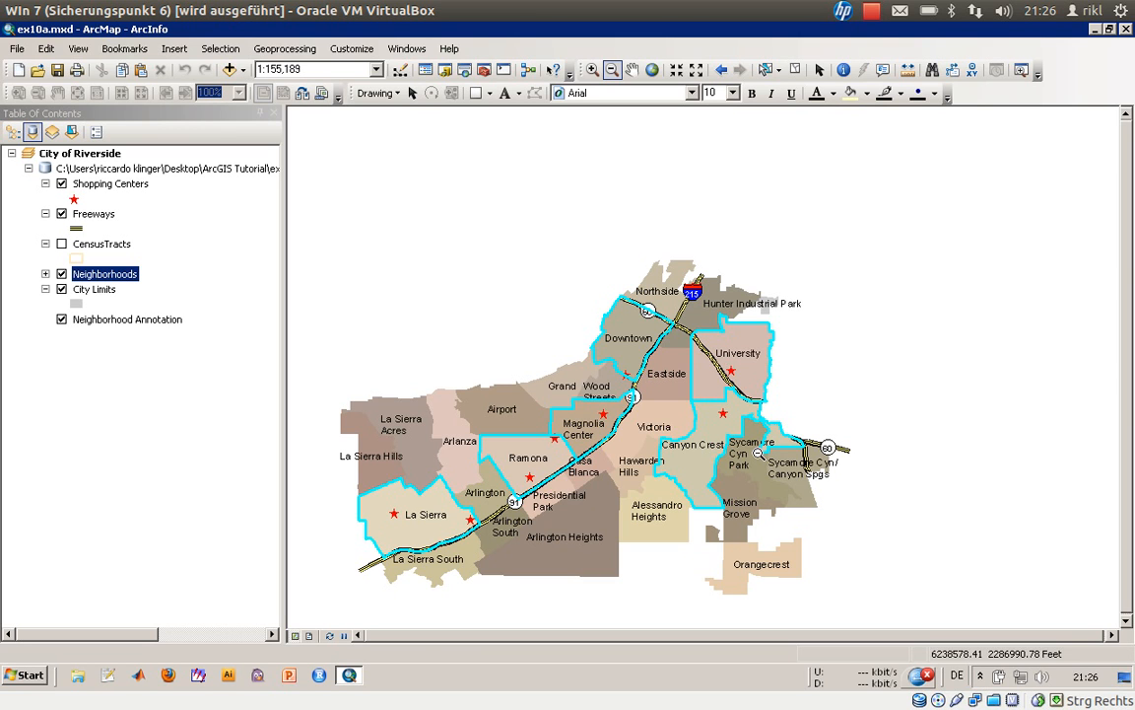
pyautogui.moveTo(758, 451)
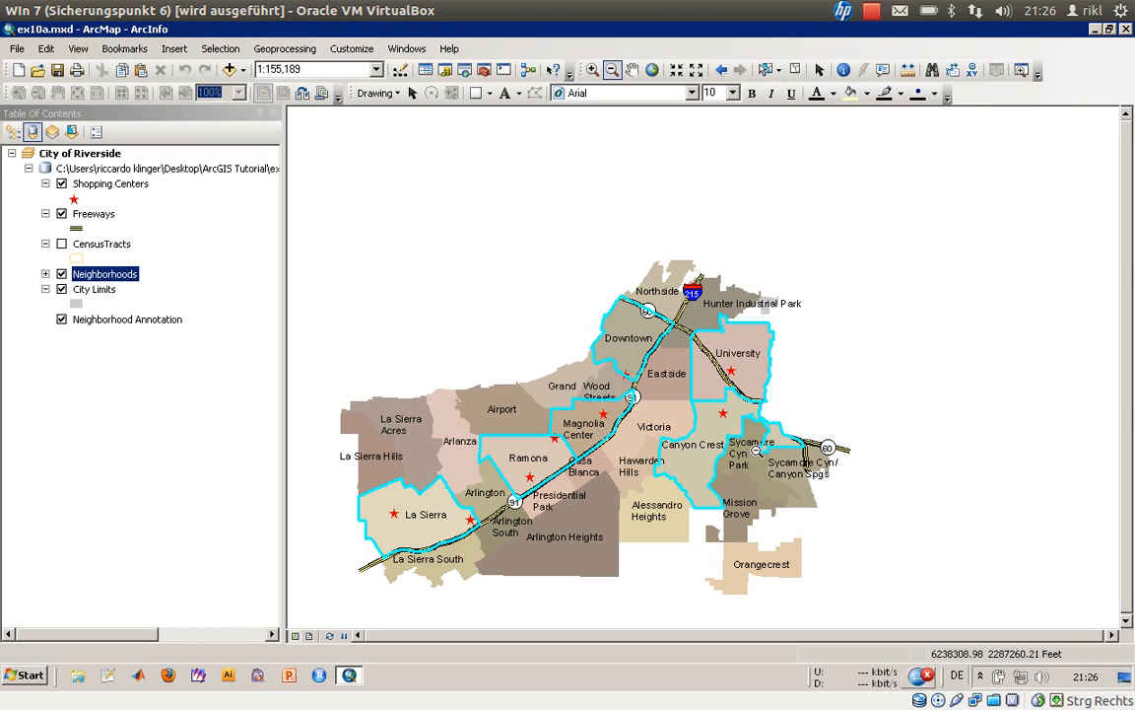
pyautogui.moveTo(778, 433)
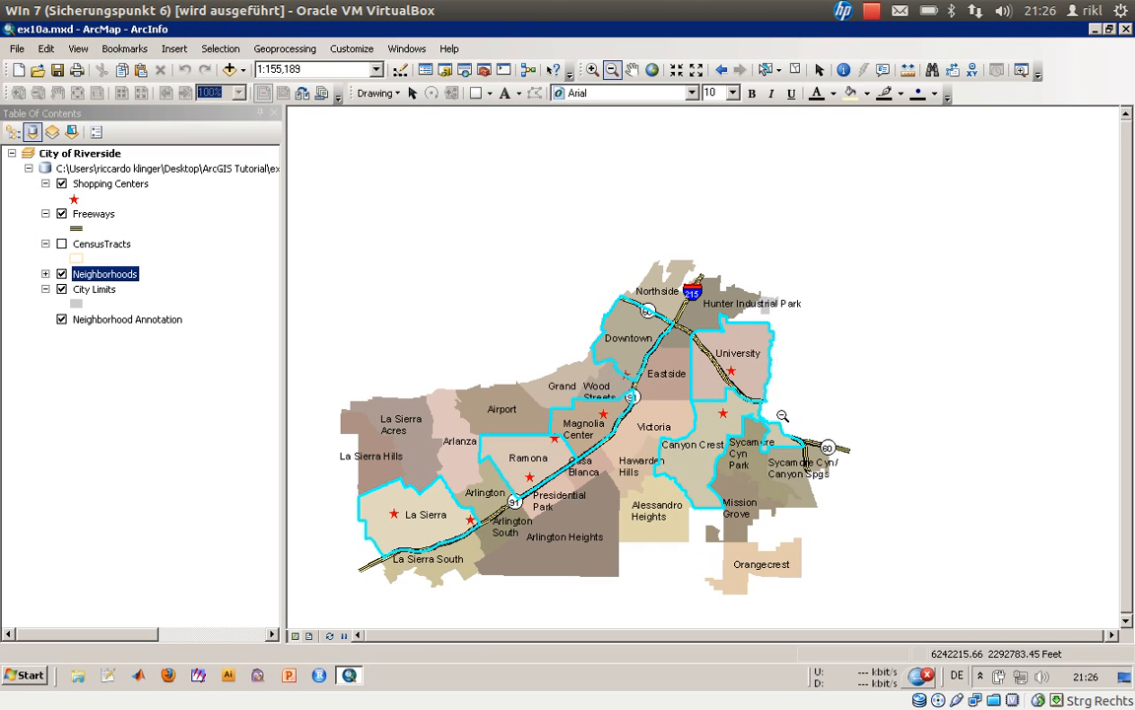
pyautogui.moveTo(782, 415)
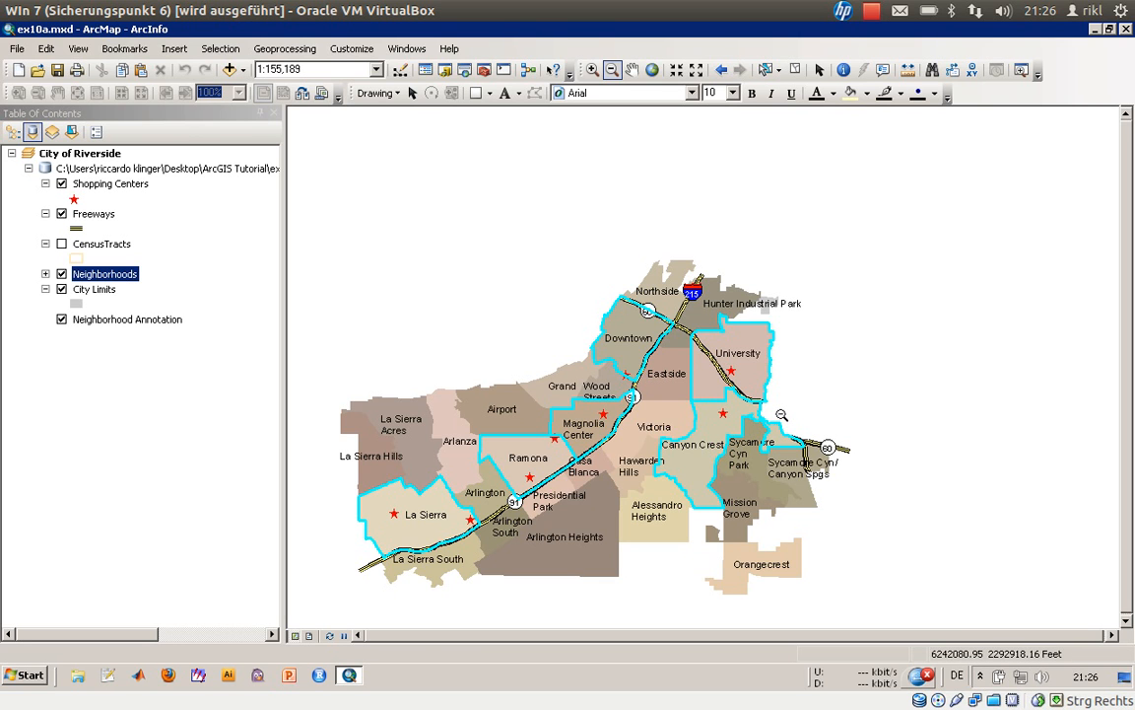